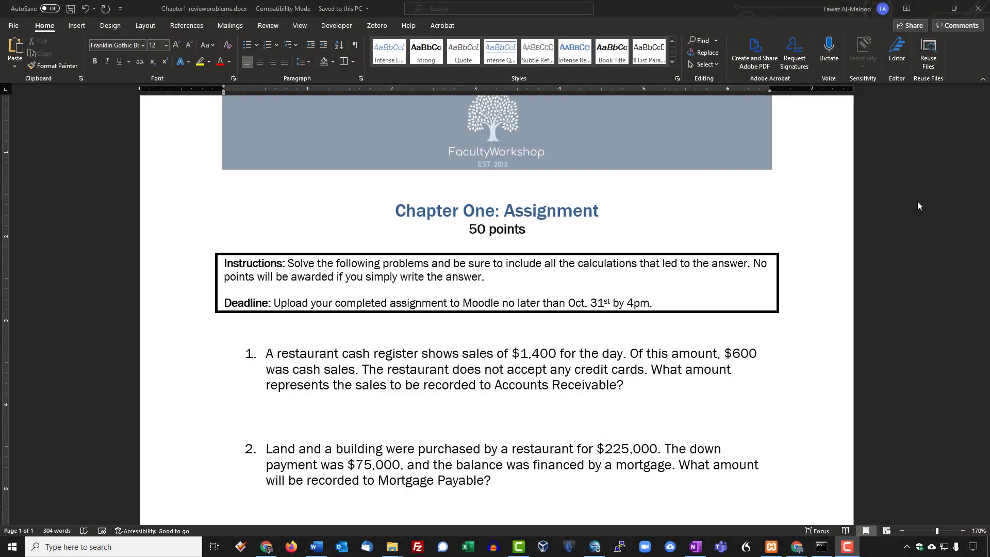
mouse_move(924, 238)
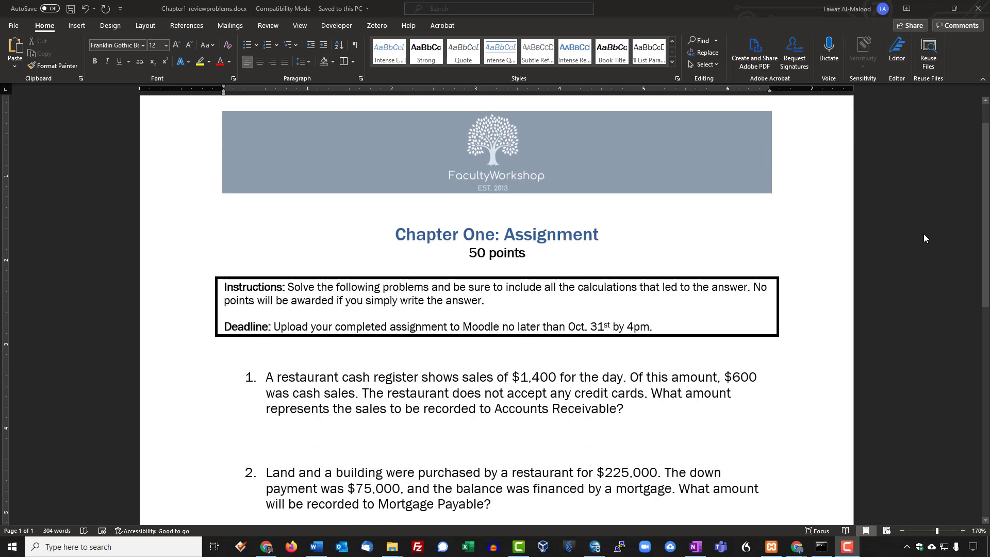
mouse_move(902, 243)
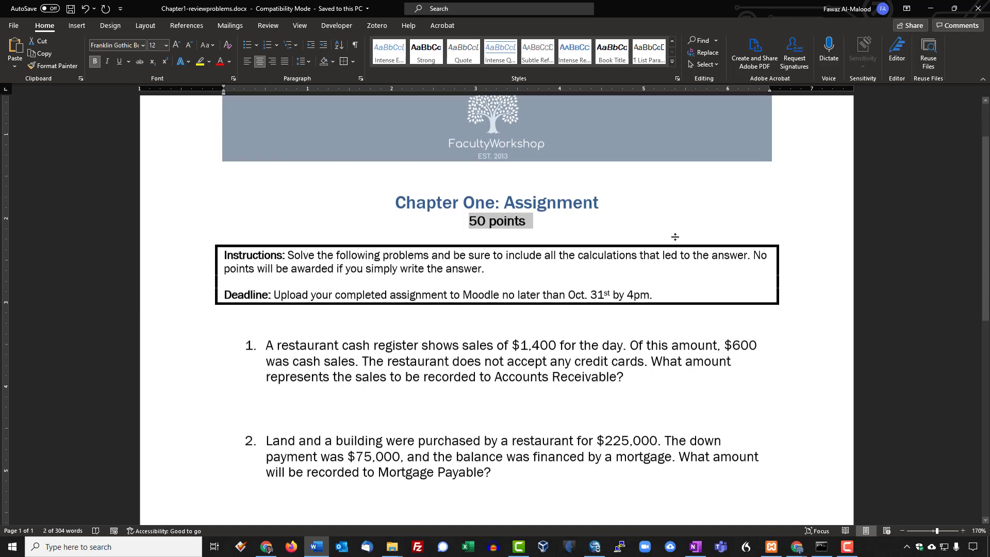
- Leave the Word document for Chrome and reach the Week 1 activities on the Financial Accounting course
scroll("down", 3)
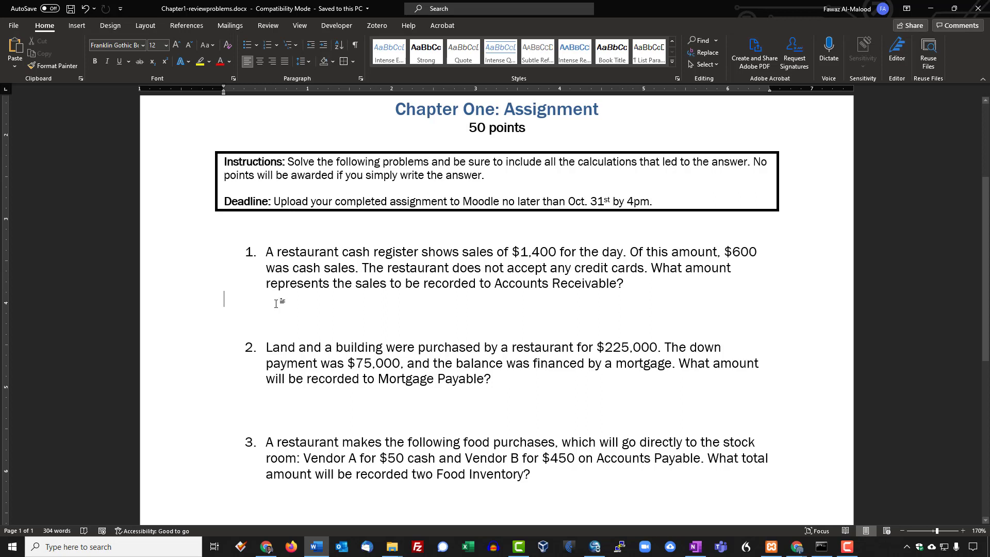
mouse_move(356, 299)
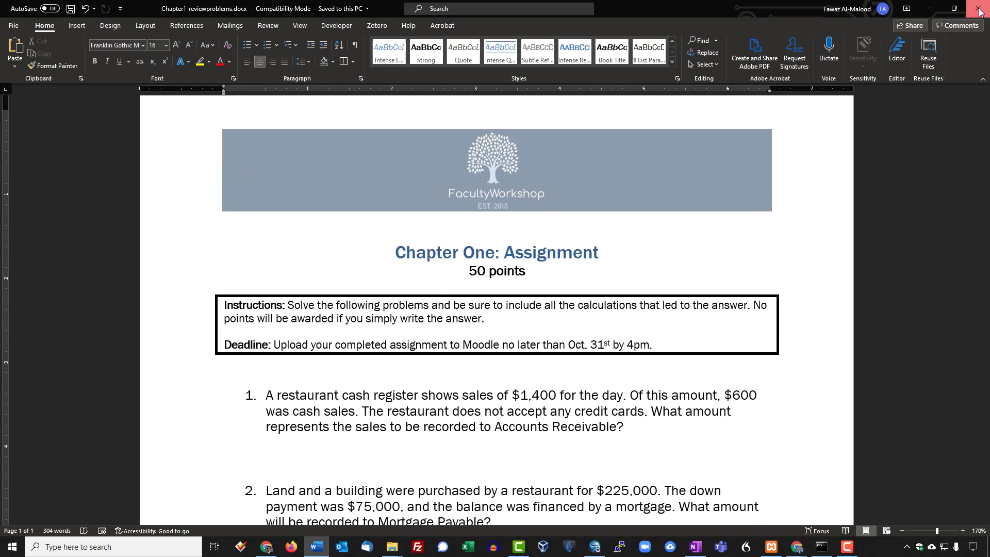
left_click(979, 8)
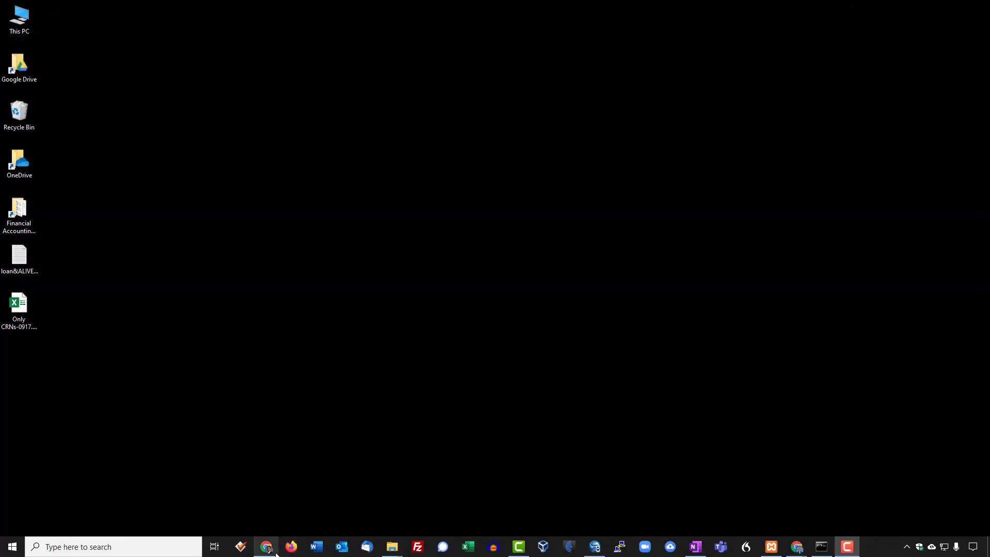
left_click(266, 546)
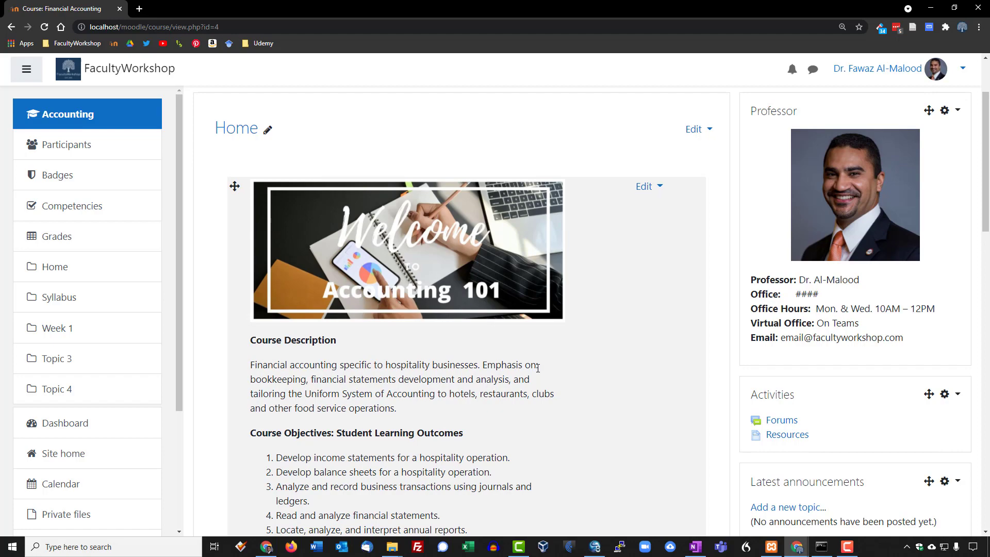
scroll("down", 3)
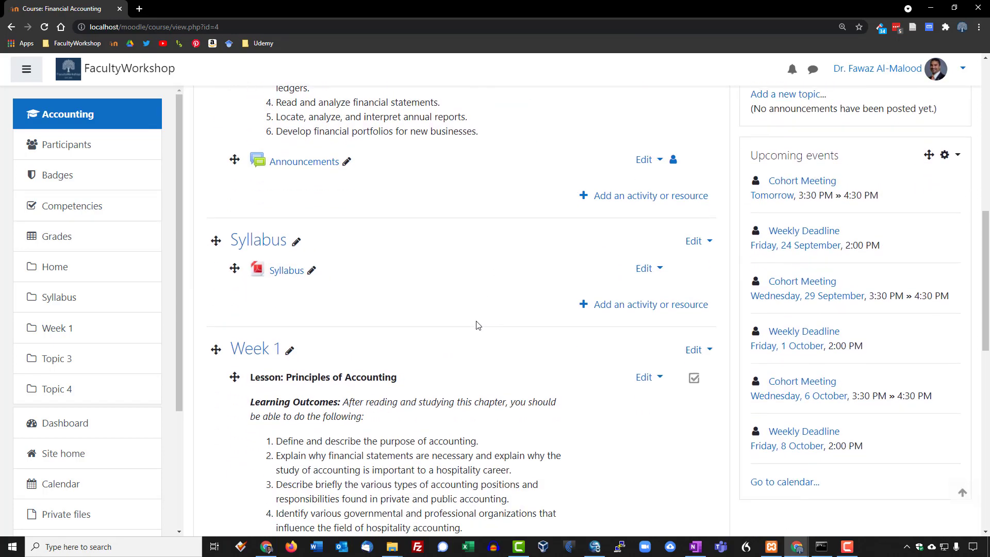
scroll("down", 3)
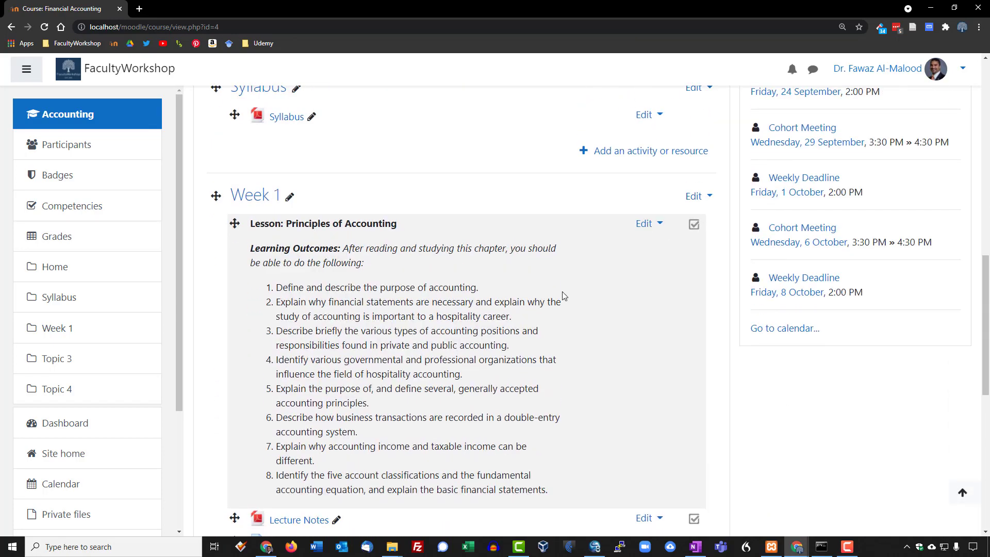
scroll("down", 3)
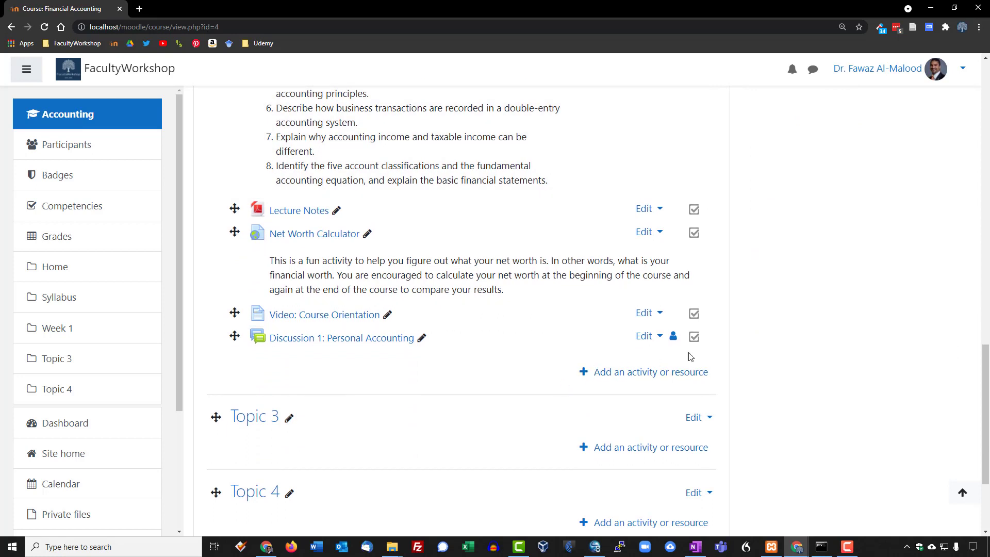
mouse_move(290, 364)
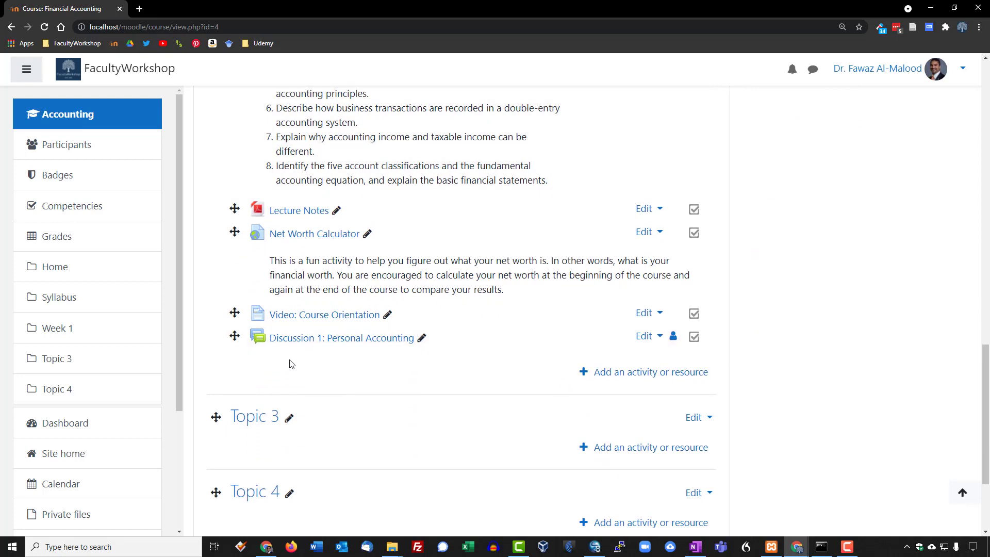
scroll("down", 3)
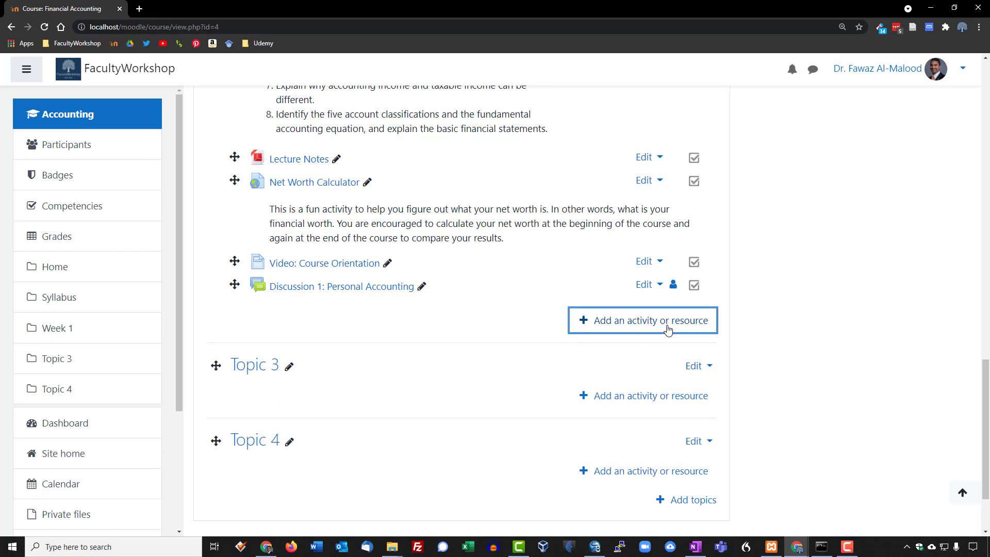
- Add an Assignment activity to Week 1 from the activity chooser
left_click(643, 320)
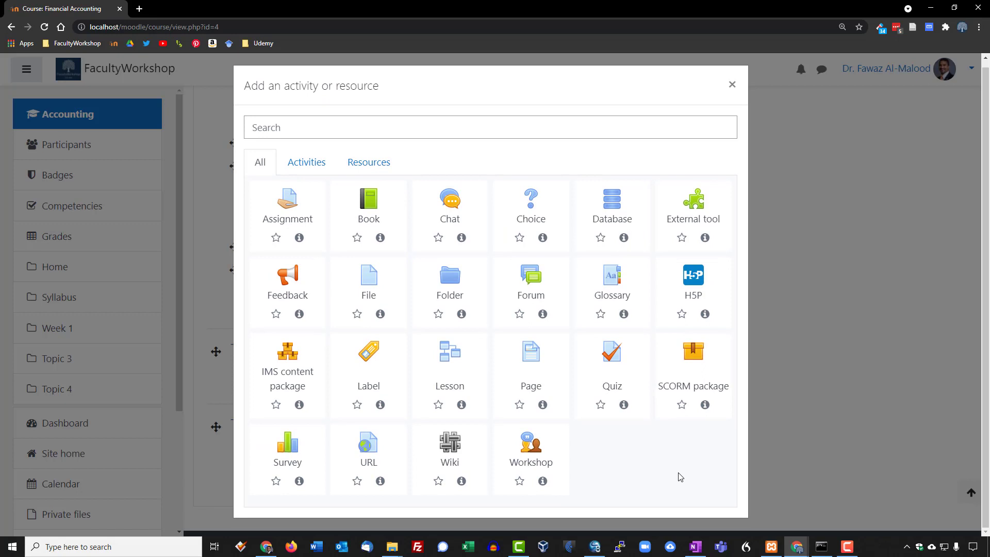
mouse_move(299, 219)
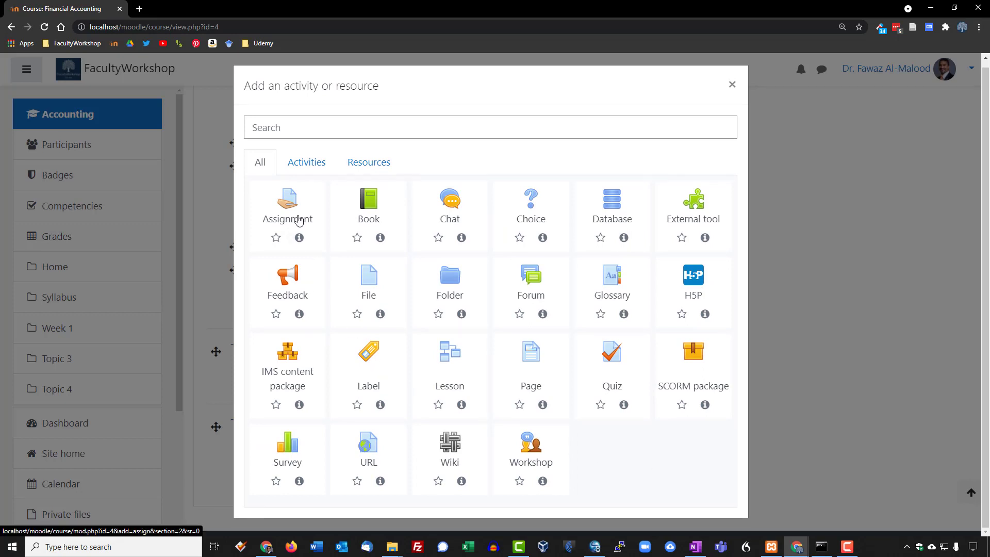
left_click(287, 207)
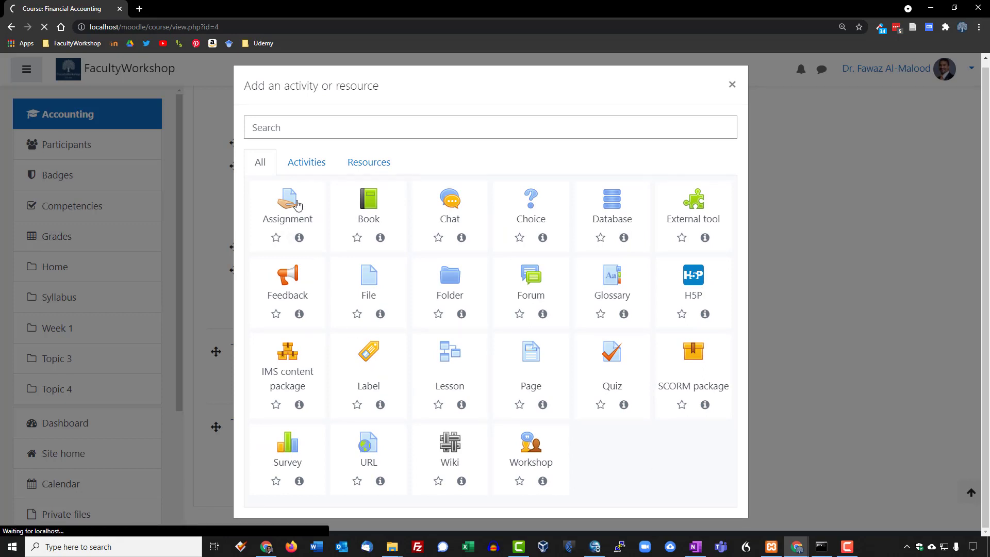
- Name the new assignment 'Chapter One: Review Problems' and fill its description with instructions and the Oct. 31 deadline
left_click(288, 203)
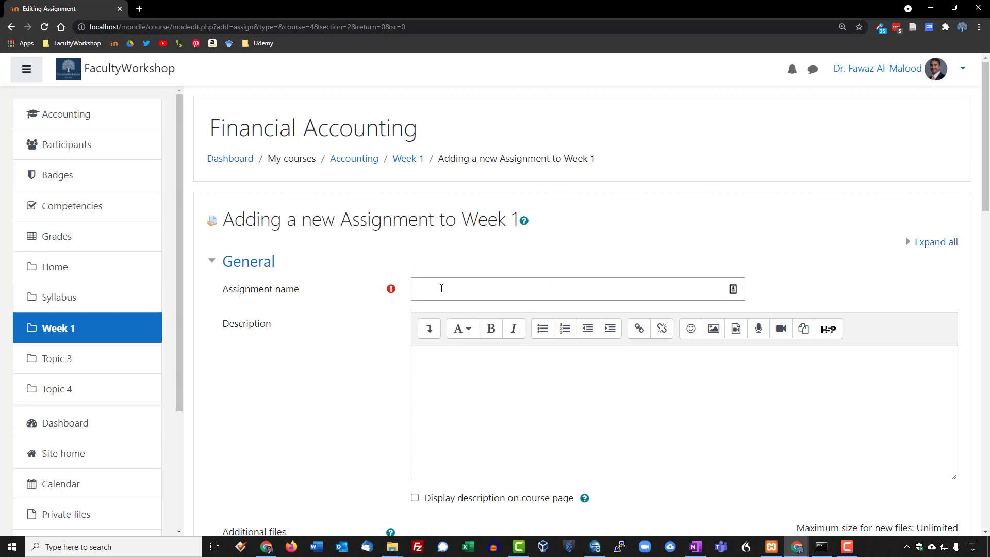
left_click(568, 289)
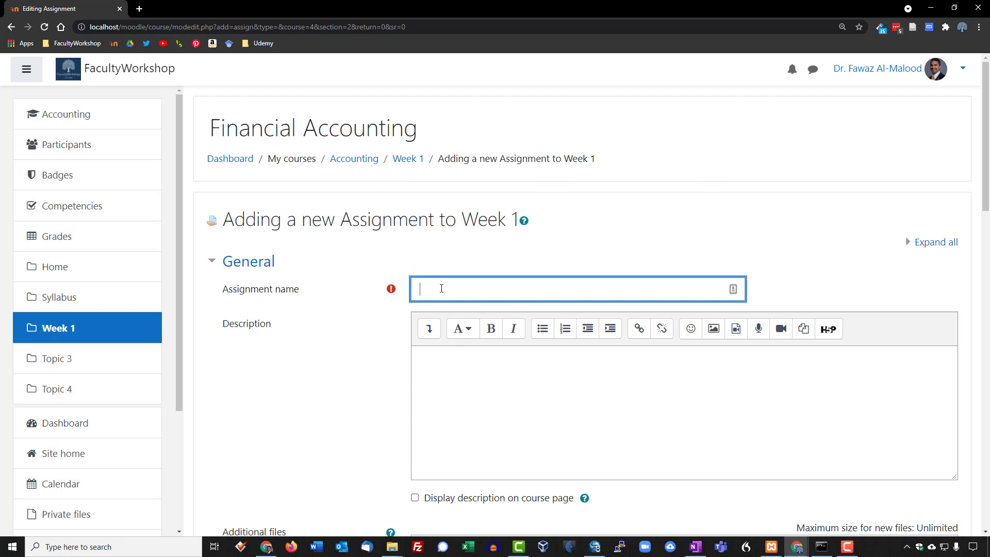
type("Chapter One: Review Problems")
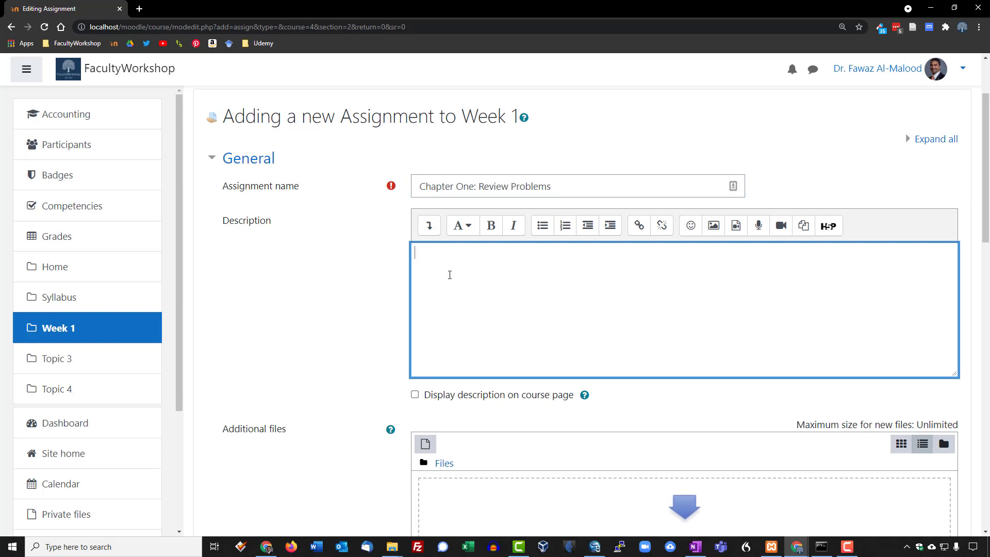
scroll("down", 3)
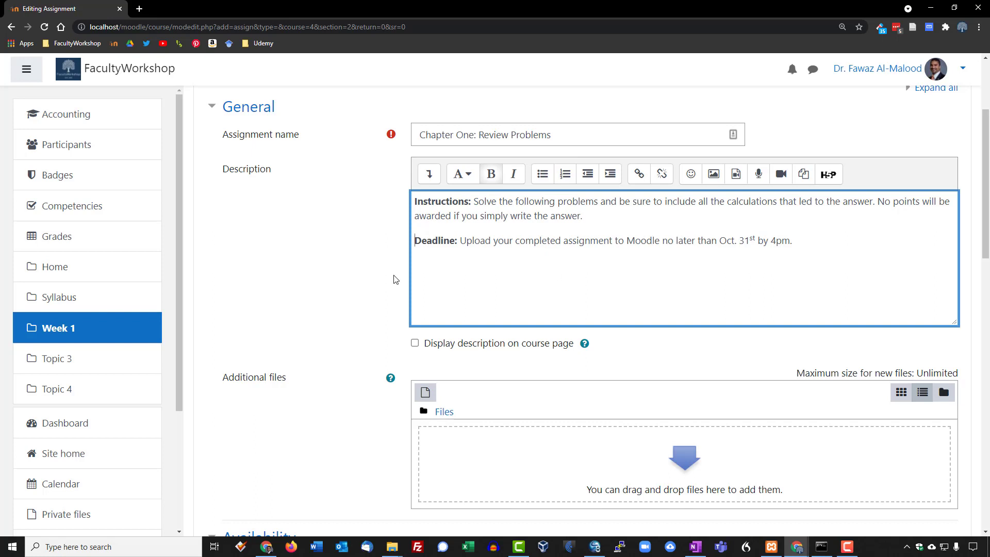
scroll("up", 3)
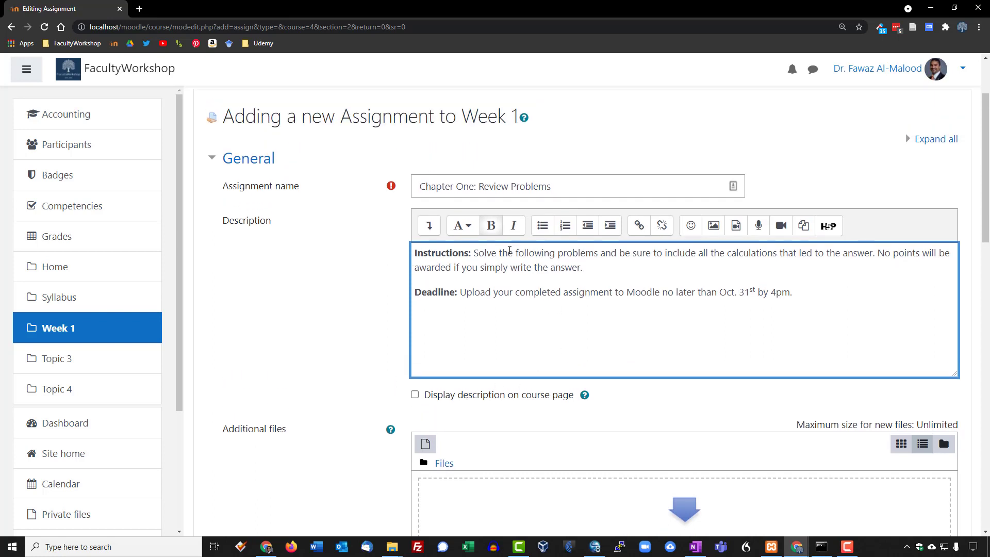
mouse_move(549, 403)
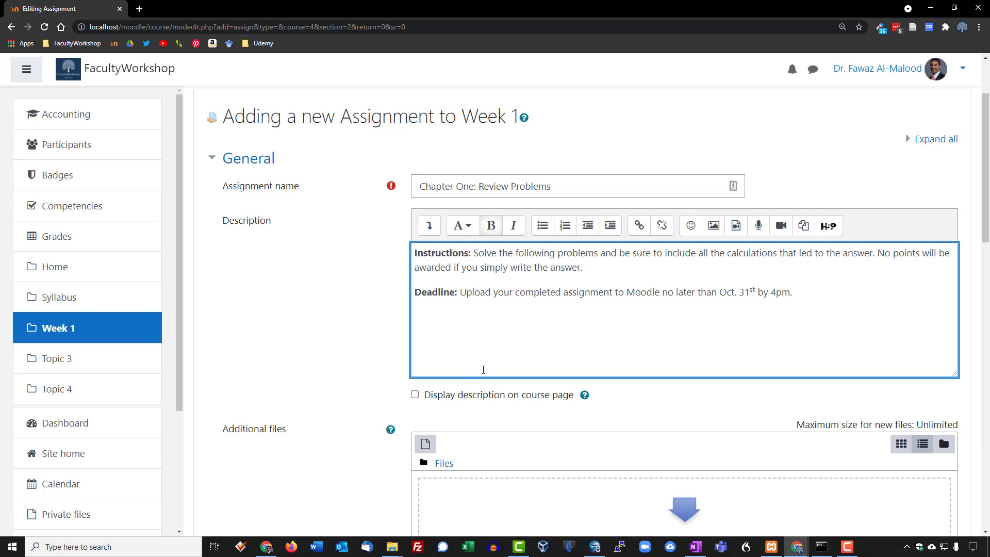
mouse_move(469, 344)
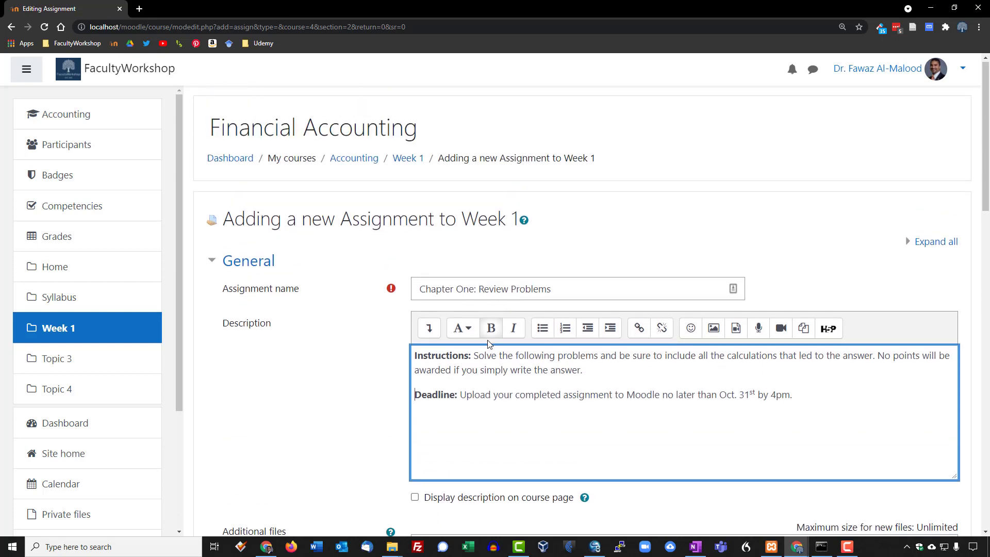
- Change the assignment name to 'HMWRK#1: Review Problems', removing 'Chapter One:'
scroll("down", 3)
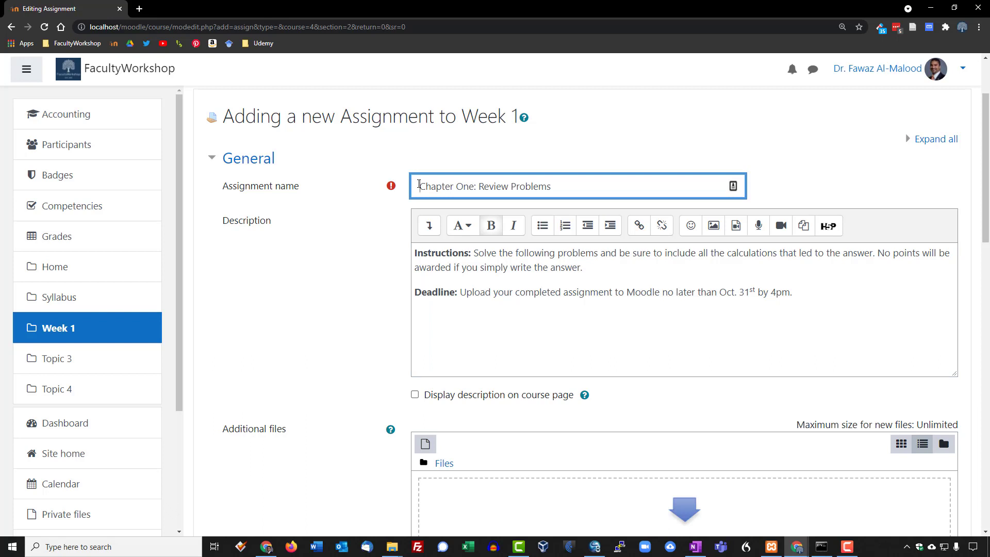
type("HMW")
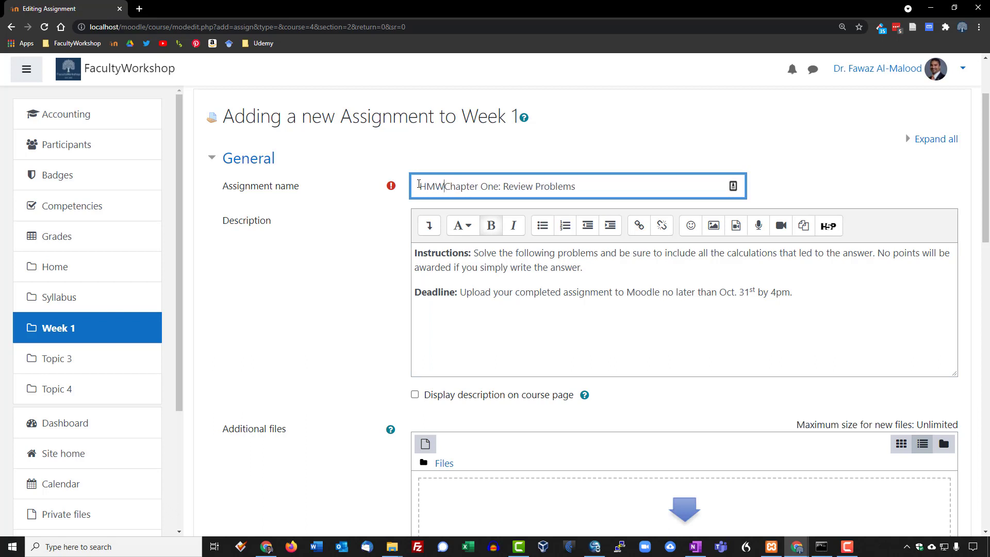
type("RK#1:")
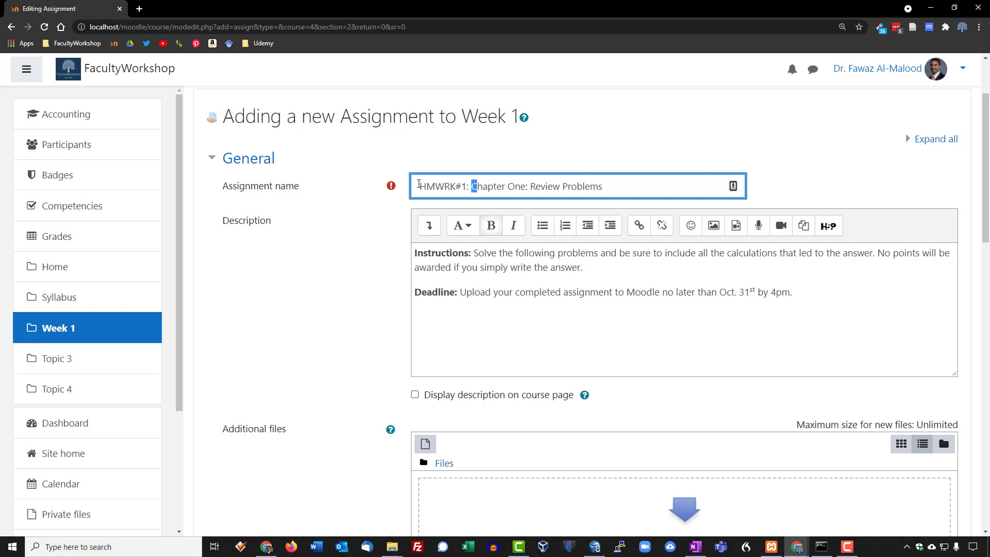
key("Delete")
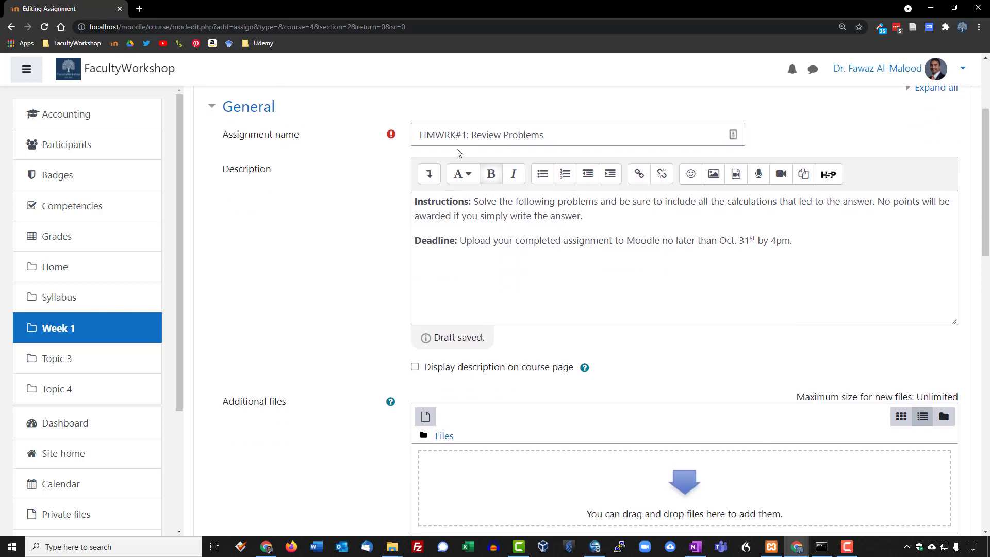
mouse_move(468, 210)
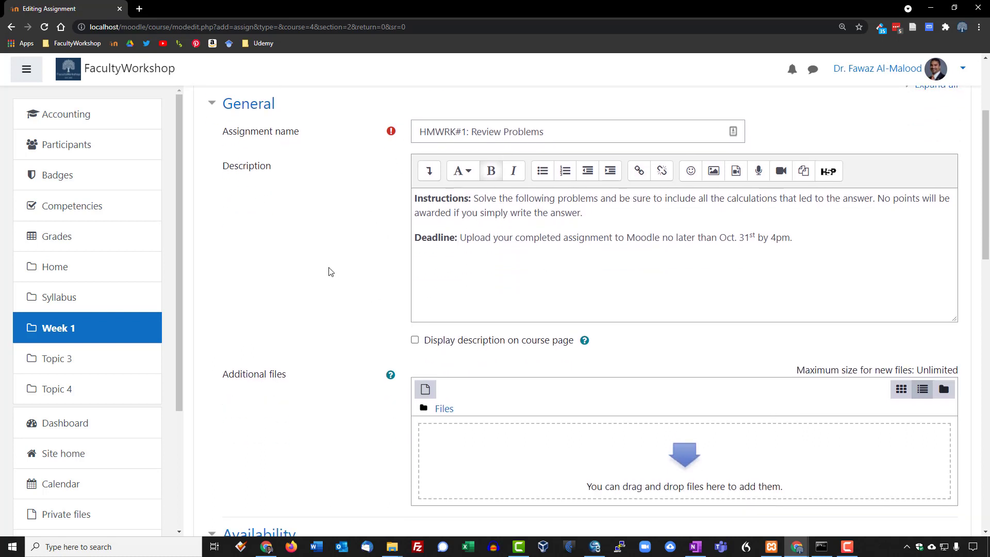
scroll("down", 3)
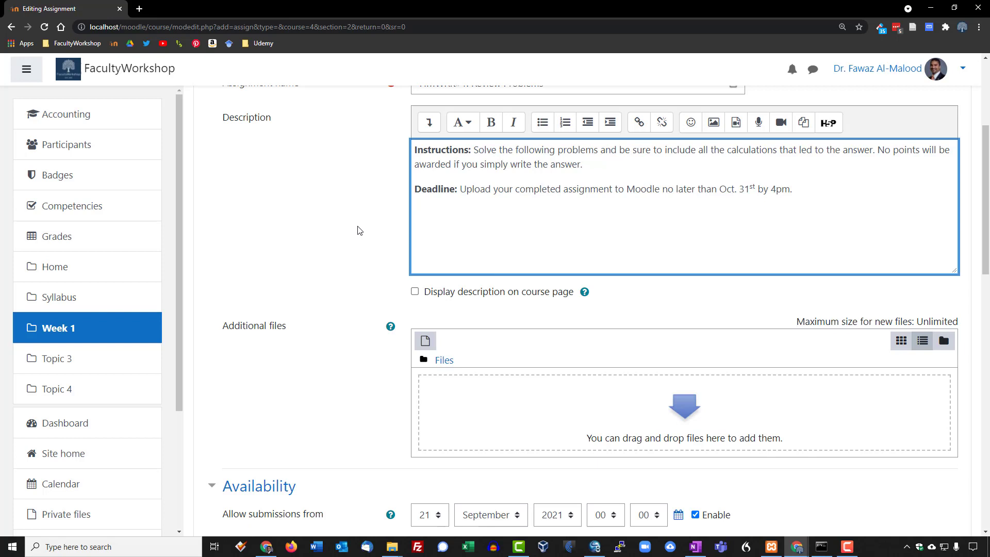
- Drag Chapter1-reviewproblems.docx from File Explorer into the Additional files area
scroll("down", 3)
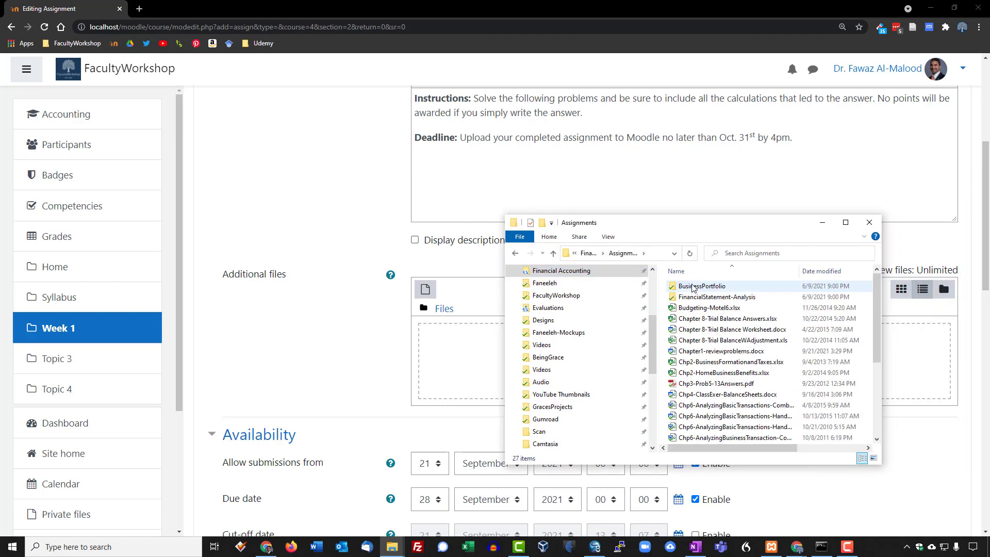
left_click(724, 350)
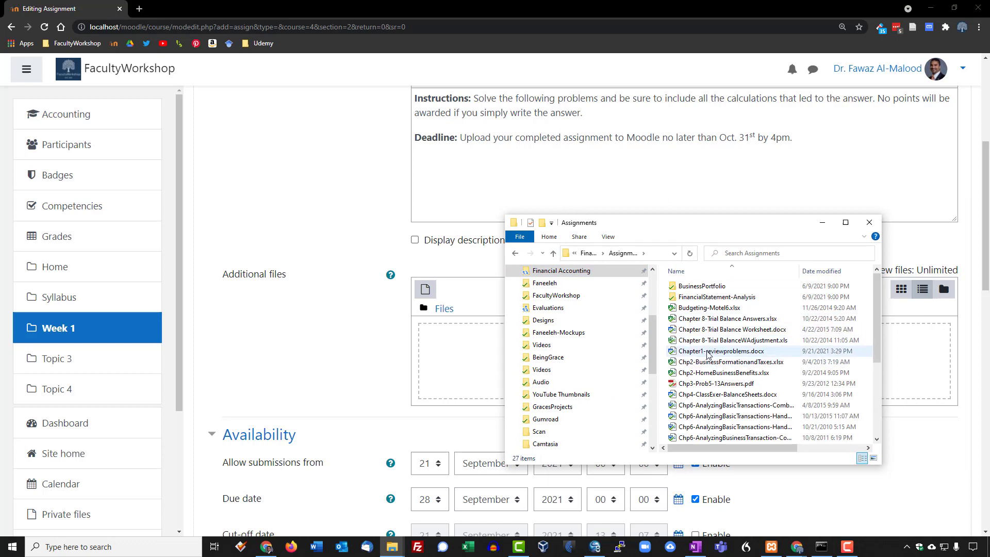
left_click_drag(720, 351, 461, 360)
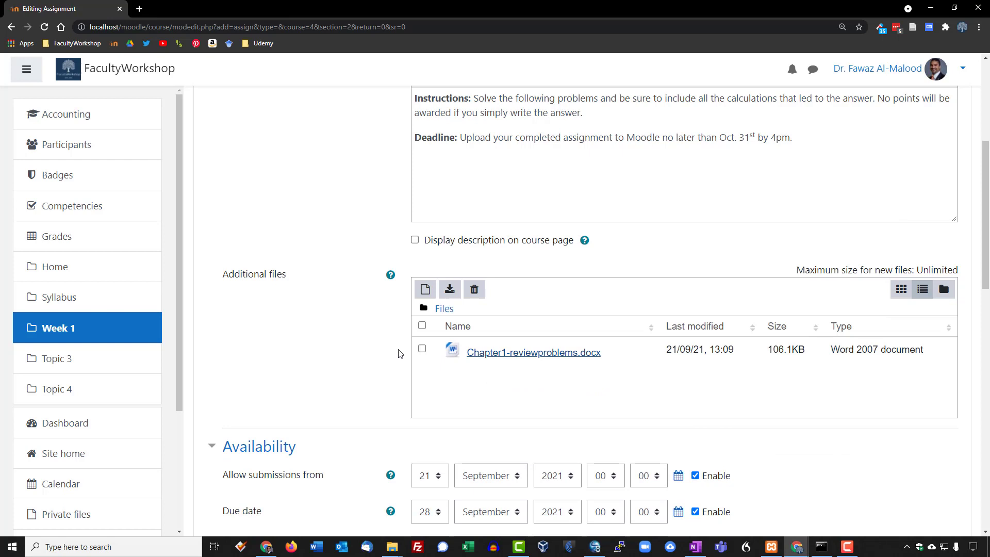
scroll("down", 3)
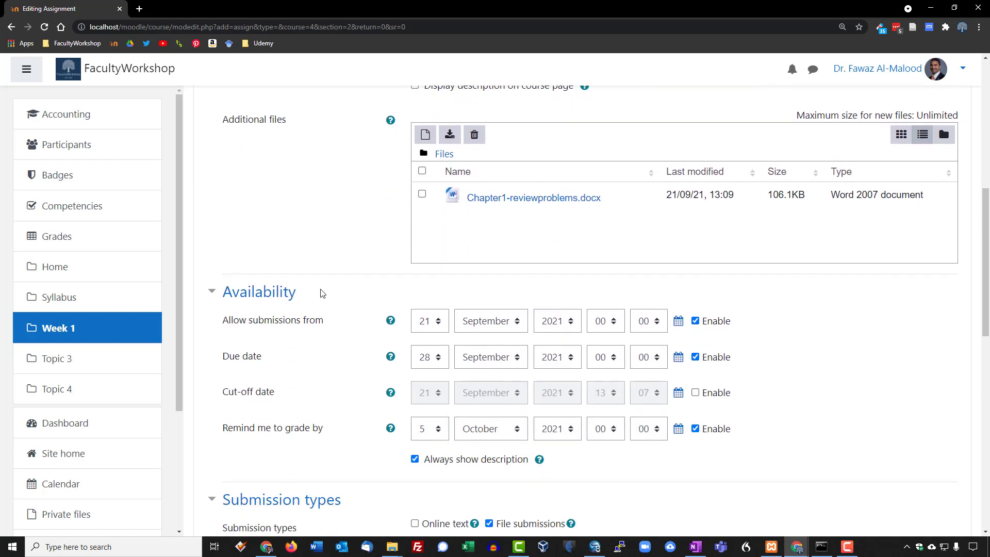
- Set the due date to 31 October 2021 at 16:00
scroll("down", 3)
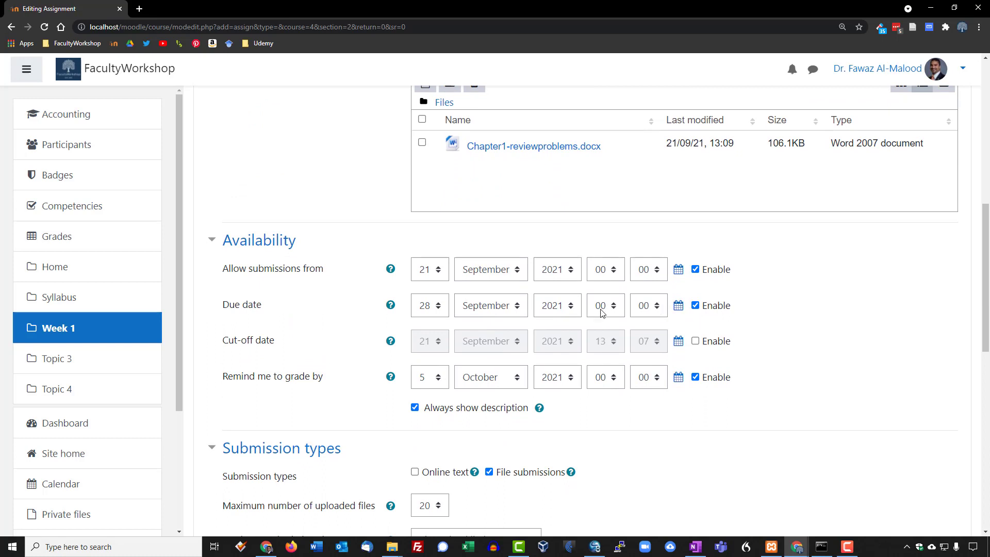
left_click(491, 305)
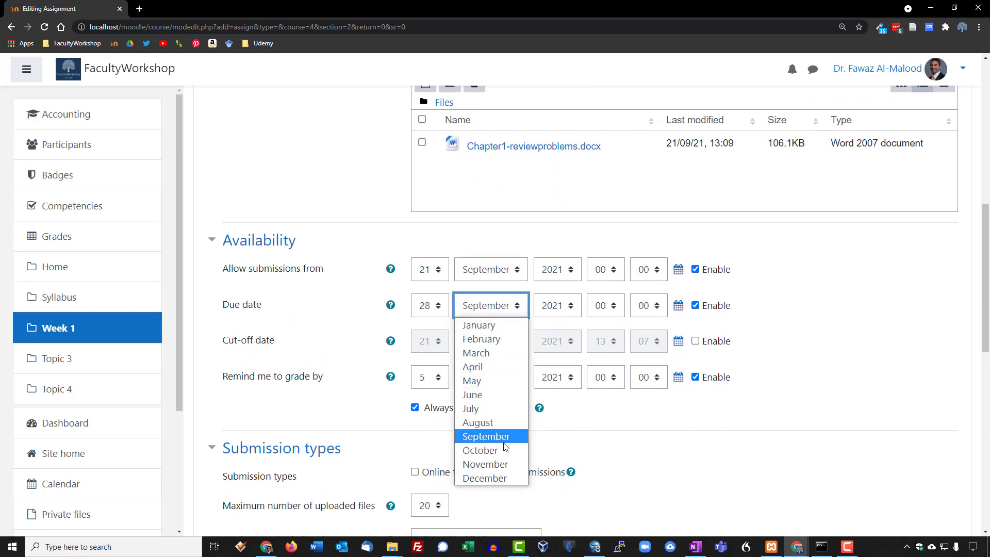
left_click(479, 450)
type("31")
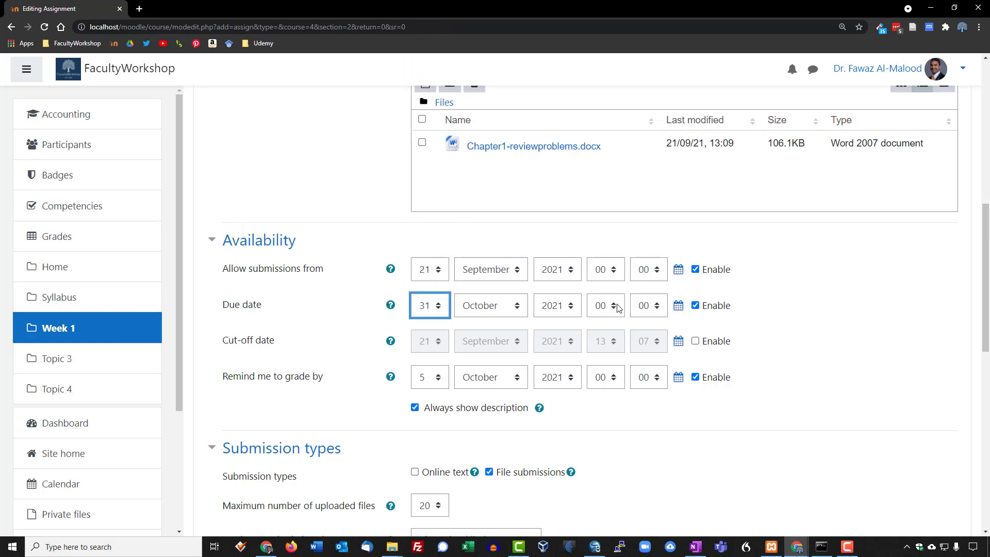
left_click(600, 305)
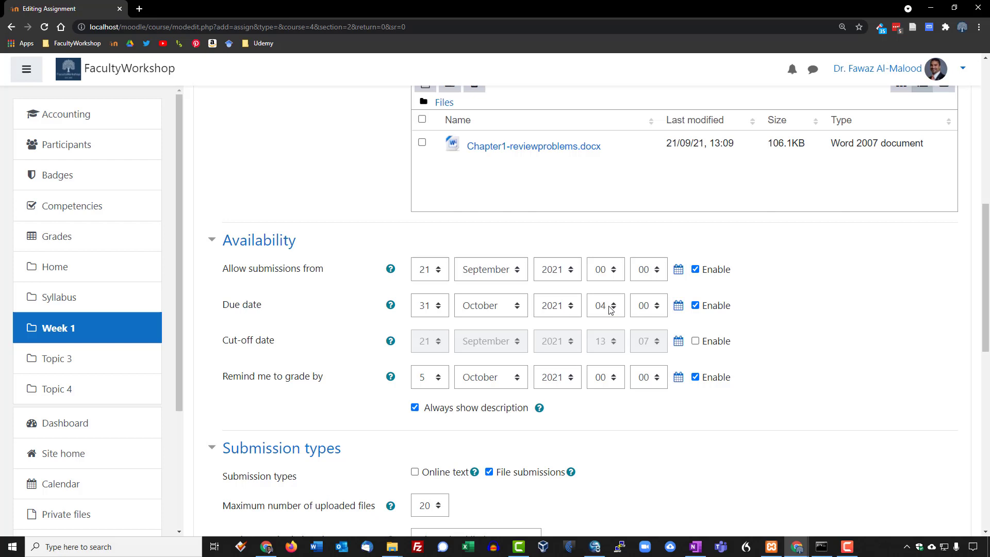
left_click(600, 306)
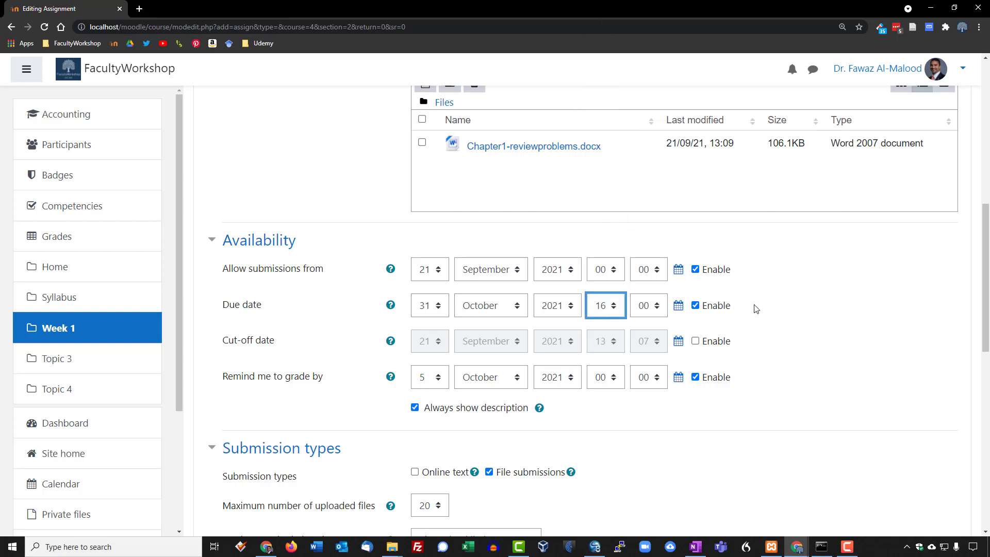
mouse_move(878, 346)
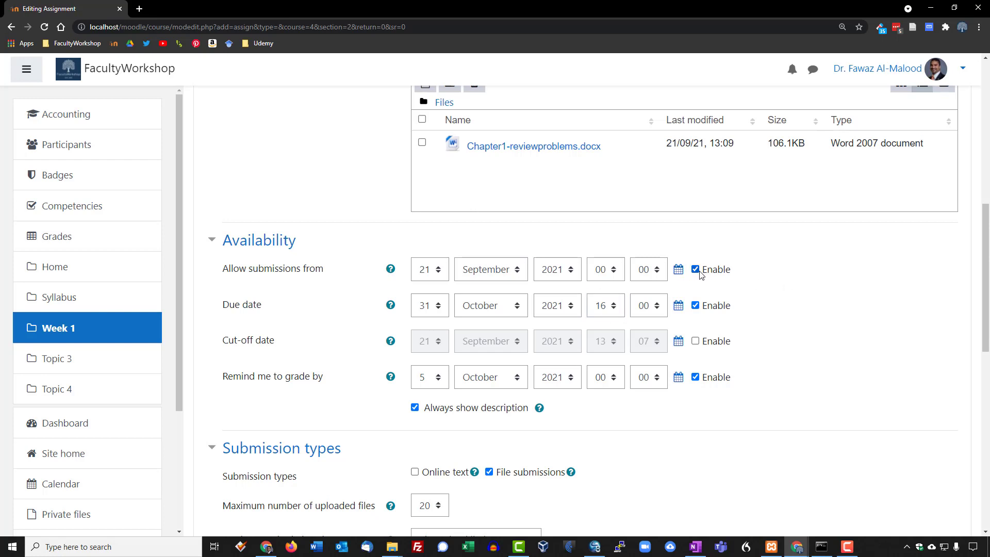
mouse_move(699, 275)
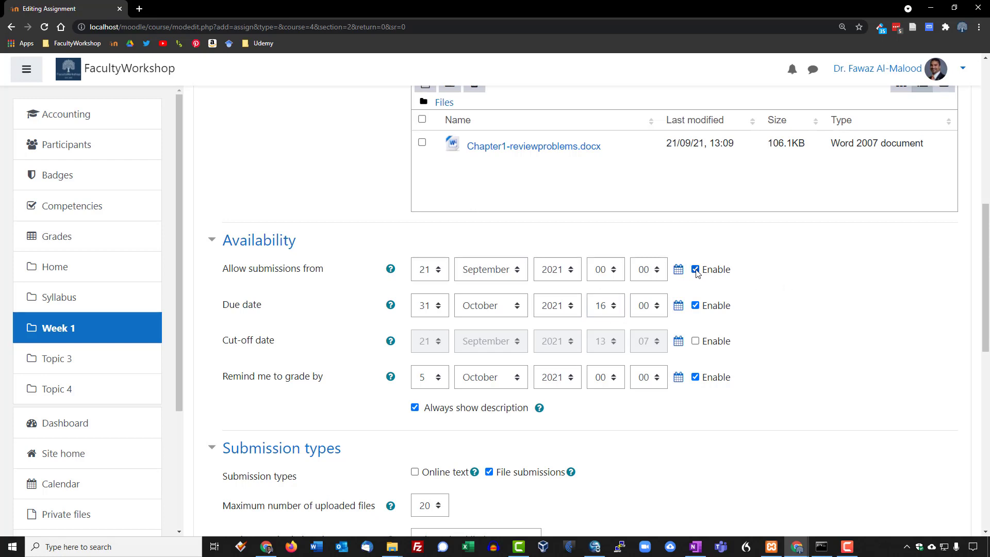
- Disable the Allow submissions from date and the Remind me to grade by date
left_click(695, 269)
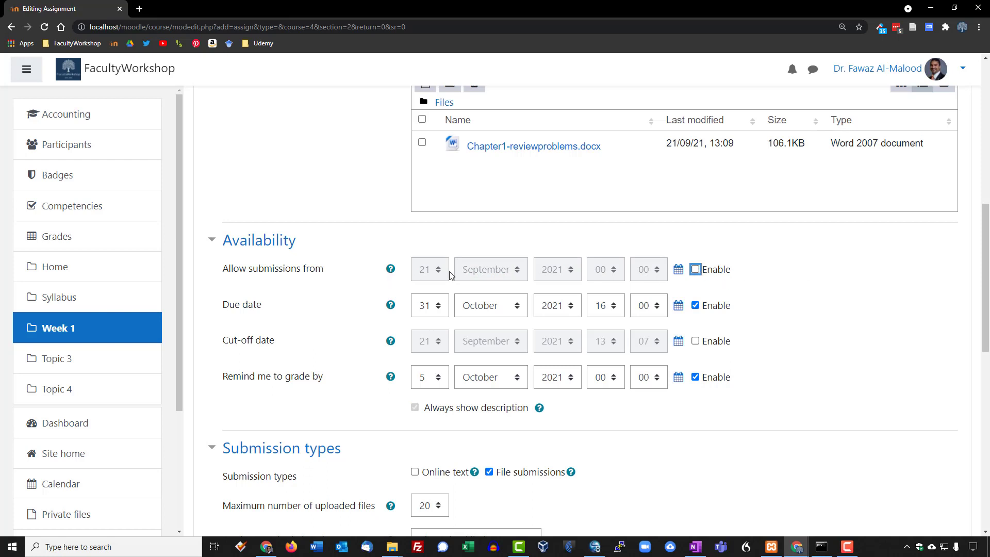
mouse_move(140, 429)
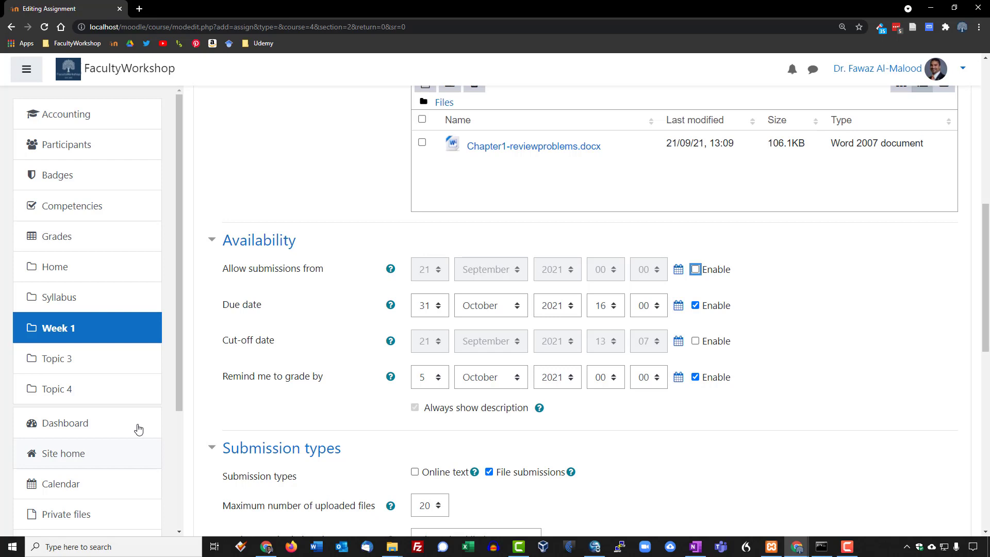
scroll("down", 3)
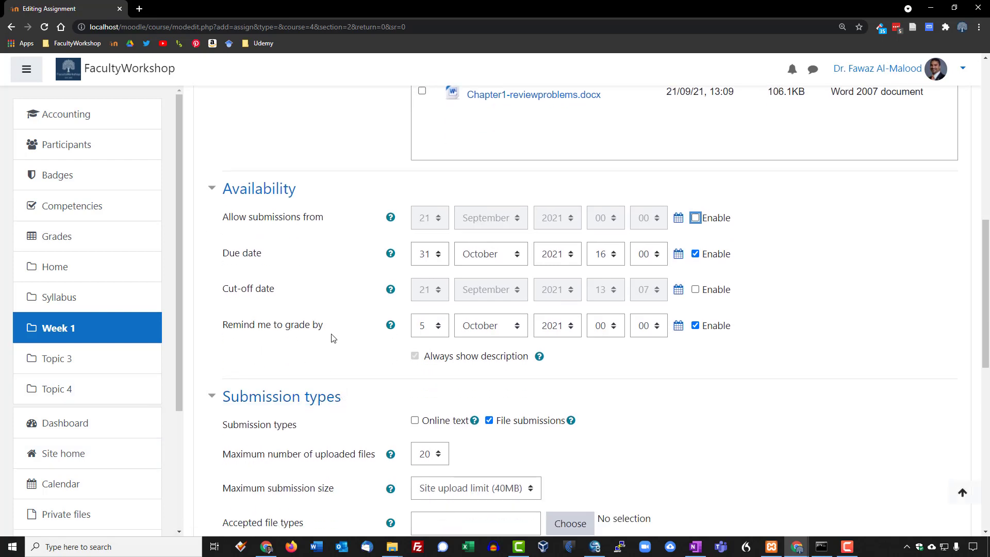
mouse_move(495, 341)
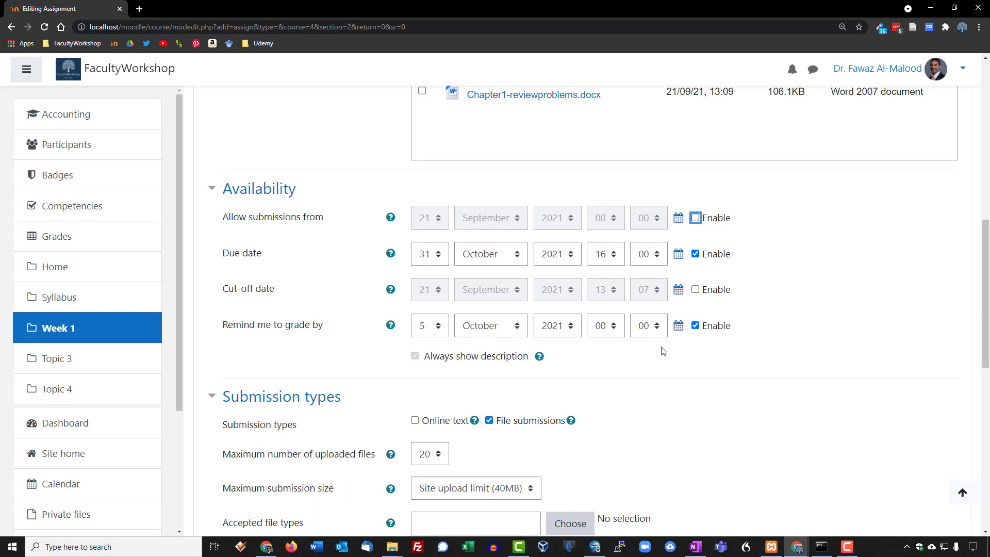
left_click(694, 326)
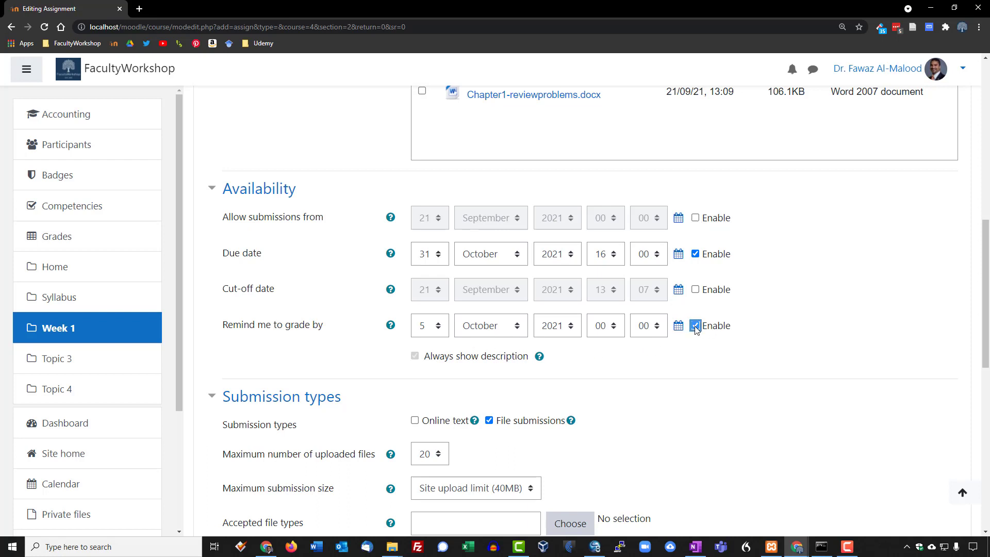
left_click(695, 325)
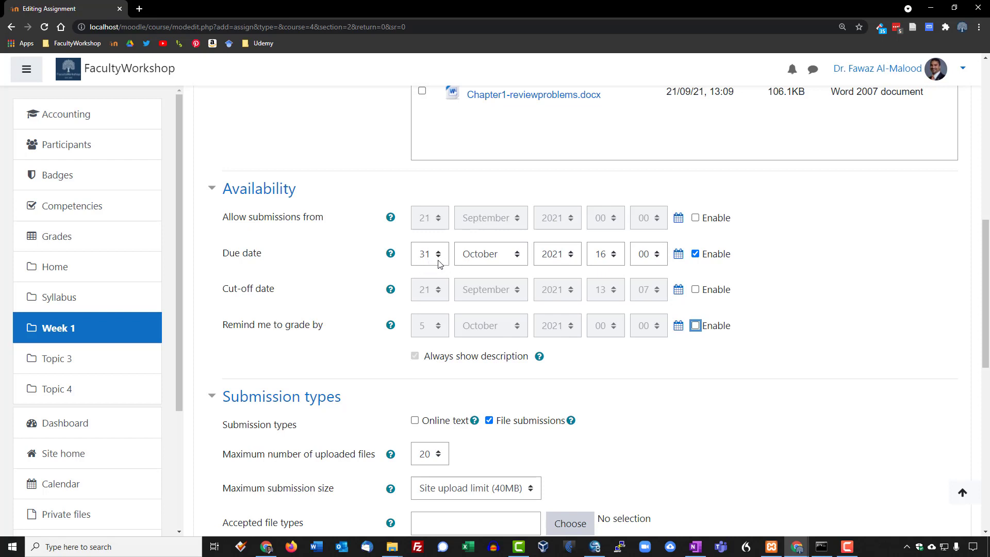
mouse_move(806, 318)
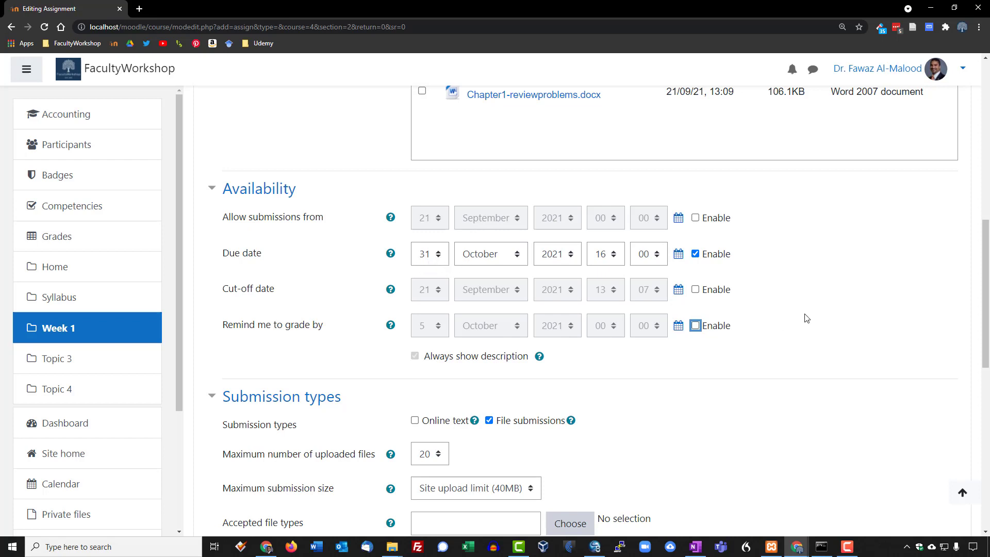
scroll("down", 3)
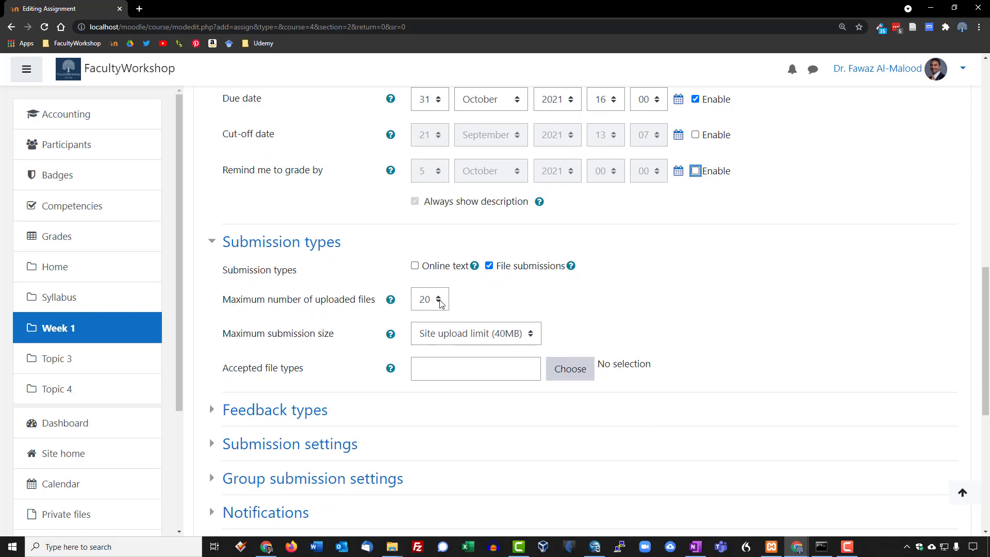
- Allow at most 2 uploaded files with a maximum submission size of 2MB
left_click(429, 299)
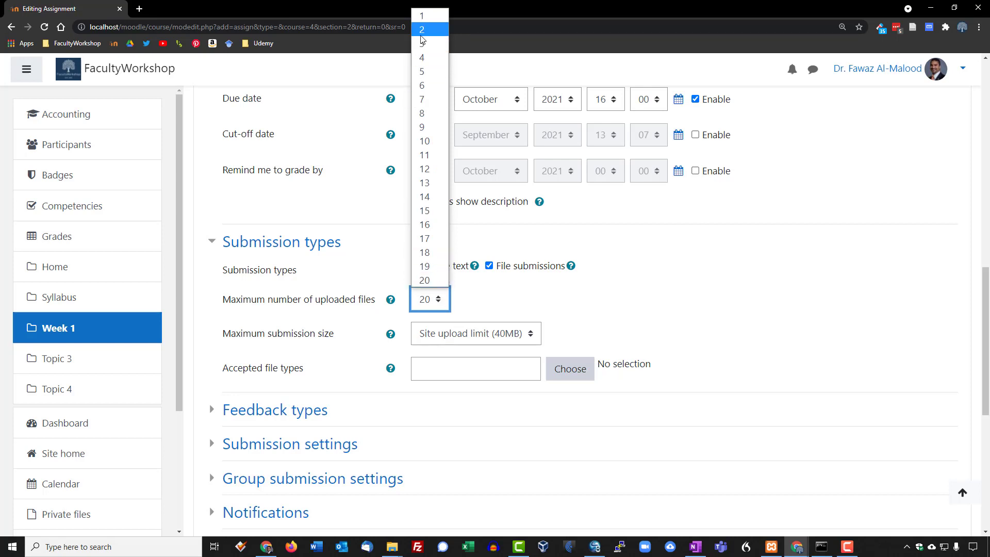
left_click(422, 29)
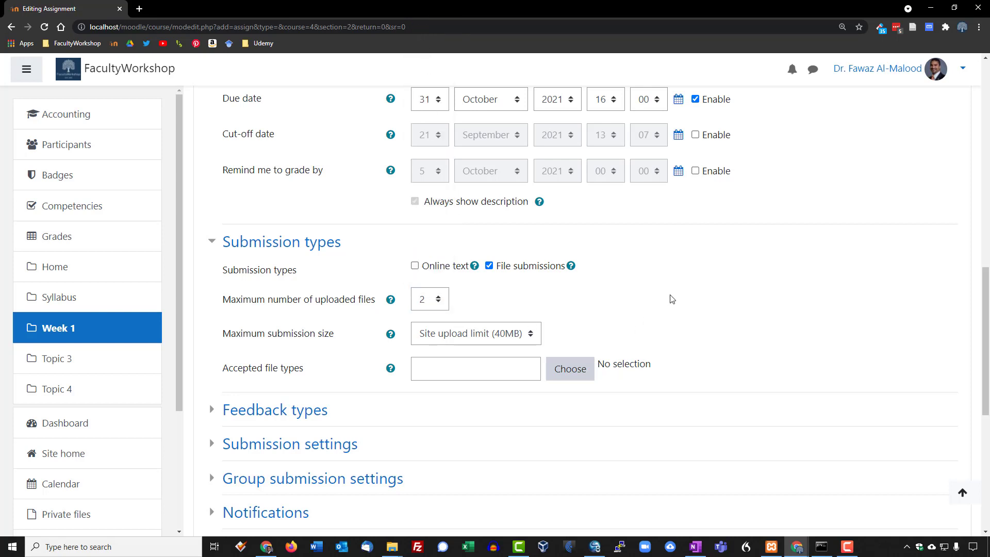
scroll("down", 3)
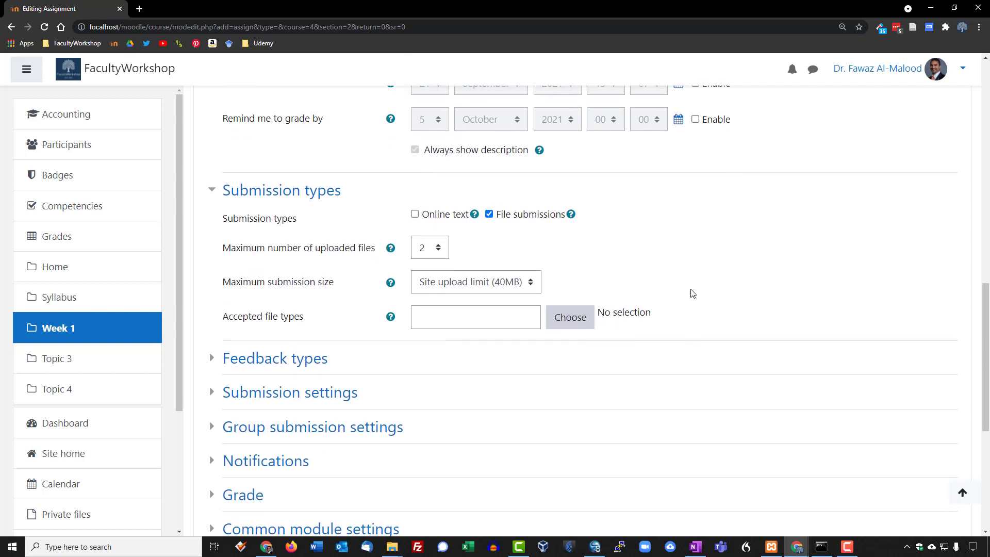
mouse_move(200, 227)
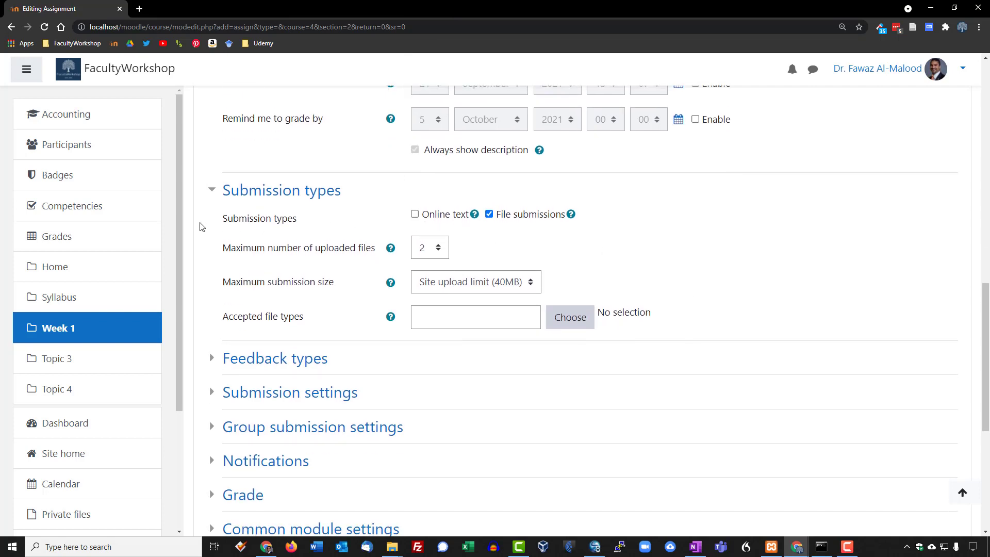
double_click(258, 218)
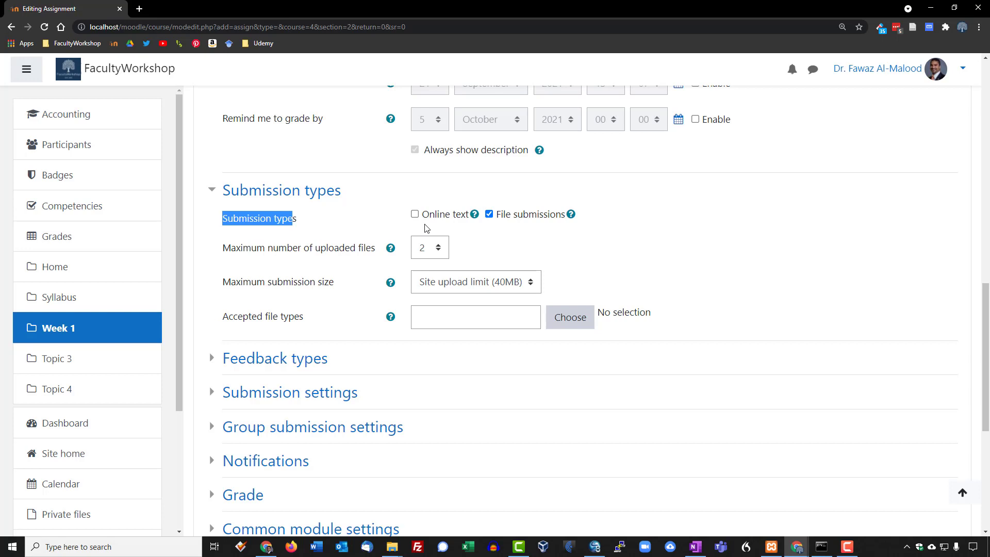
mouse_move(499, 227)
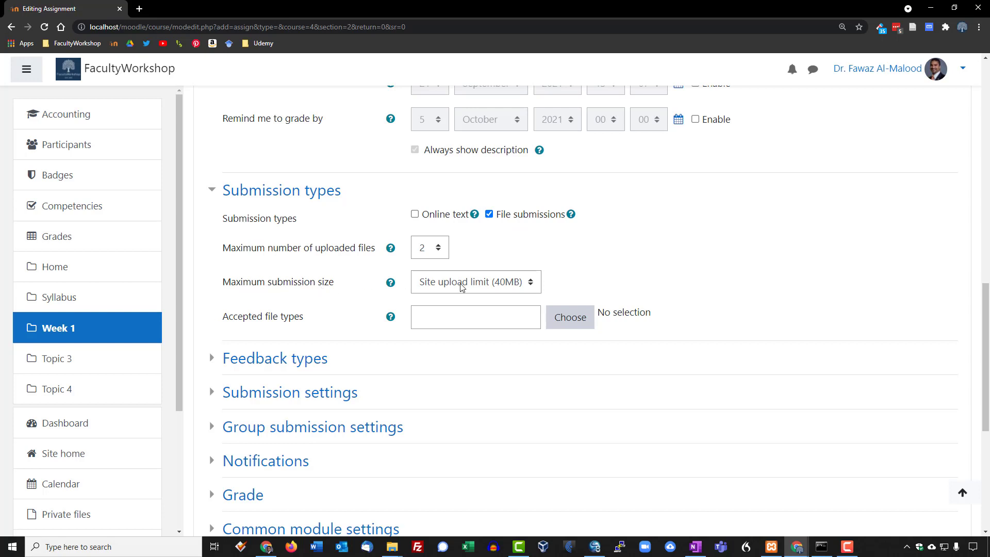
mouse_move(489, 286)
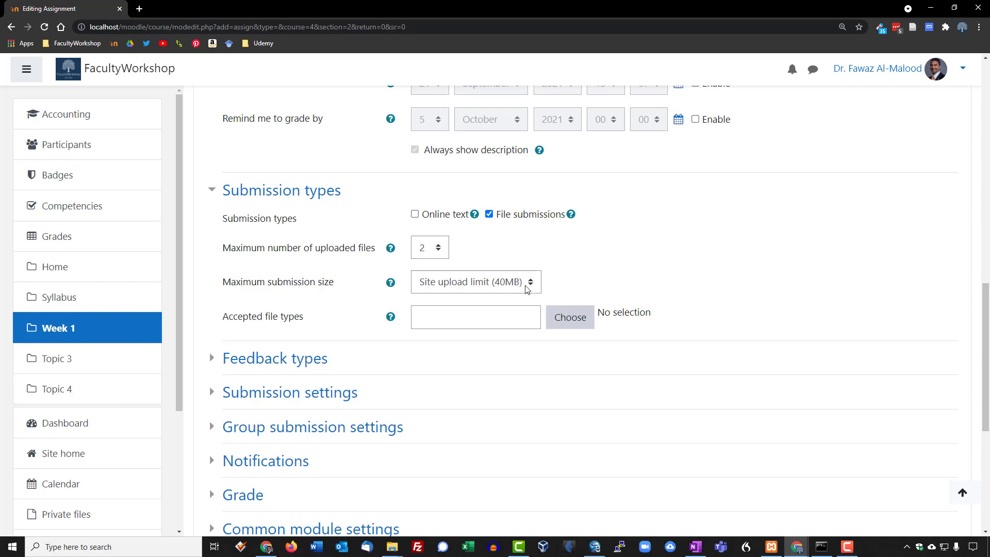
mouse_move(515, 292)
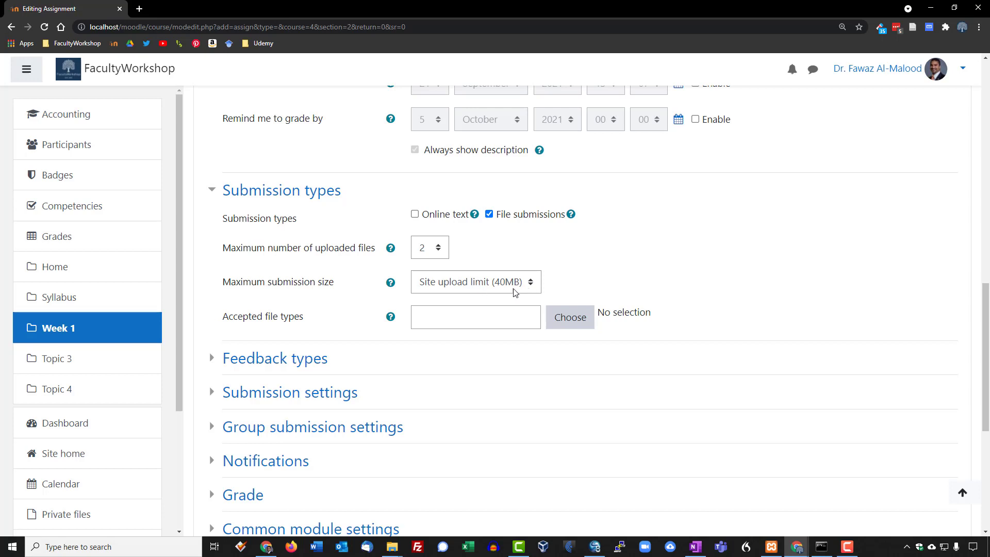
left_click(475, 281)
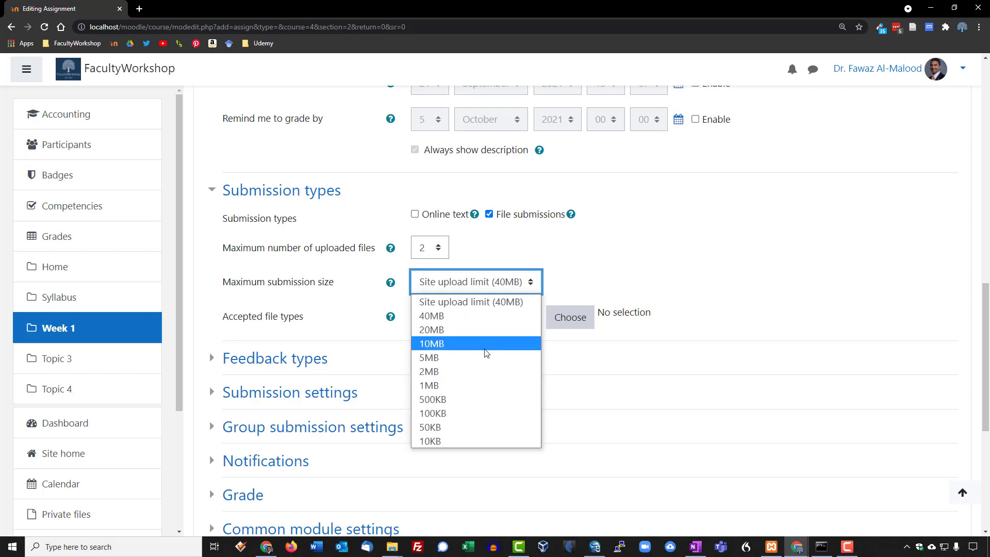
left_click(428, 371)
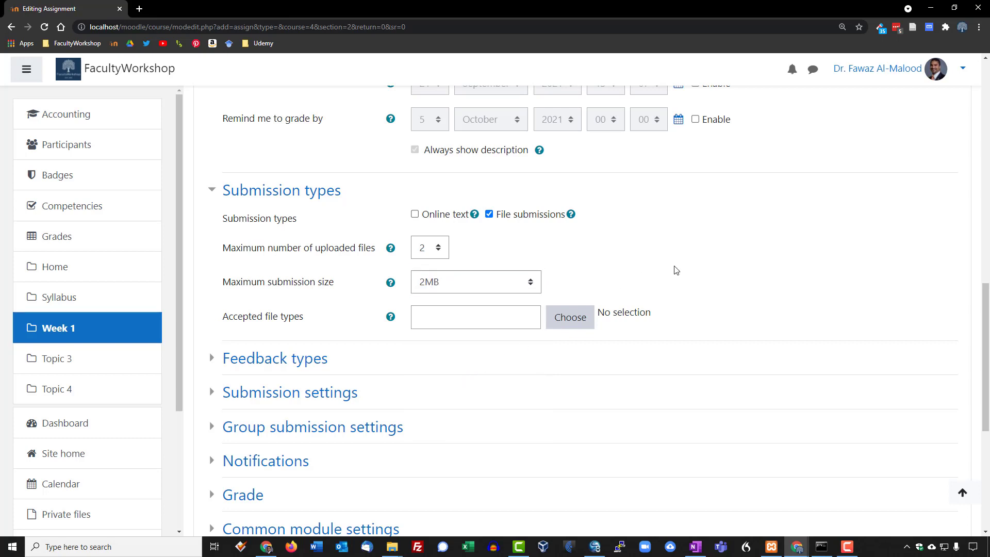
scroll("down", 3)
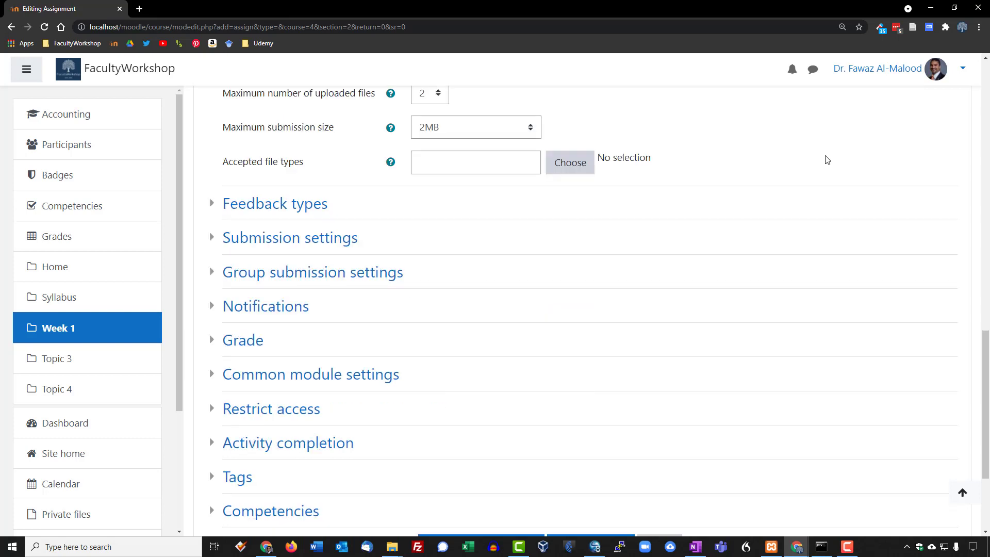
- Set the maximum grade to 50 points in the Grade section
scroll("down", 3)
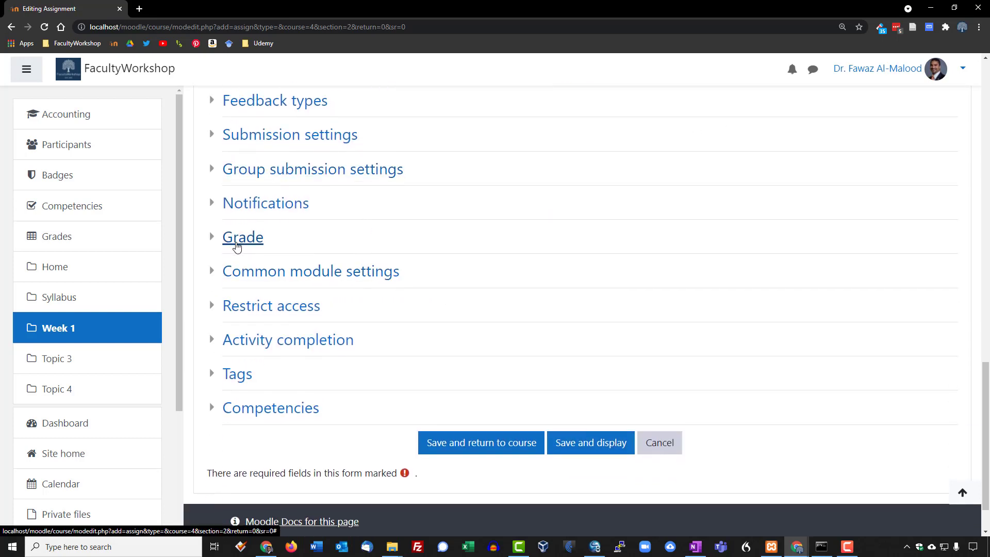
left_click(242, 237)
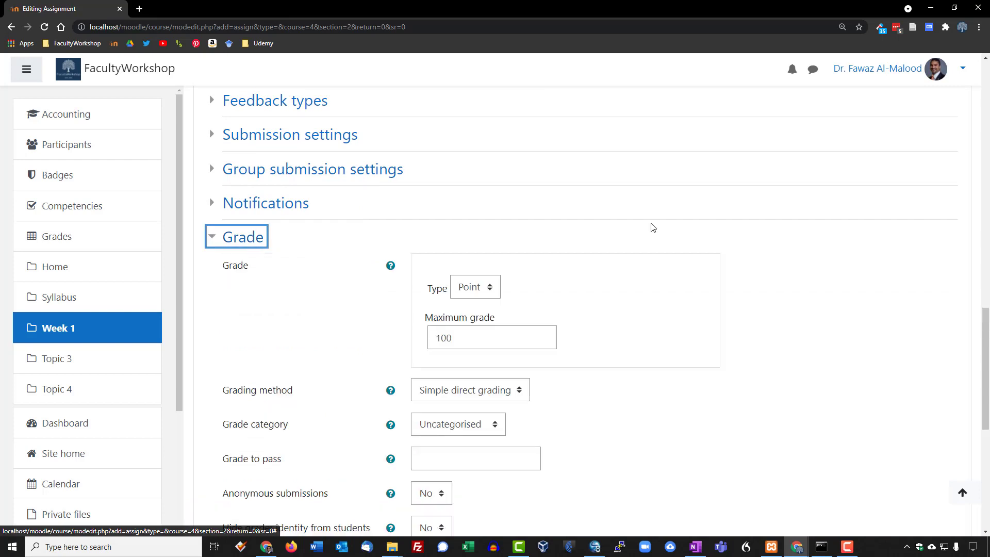
scroll("down", 3)
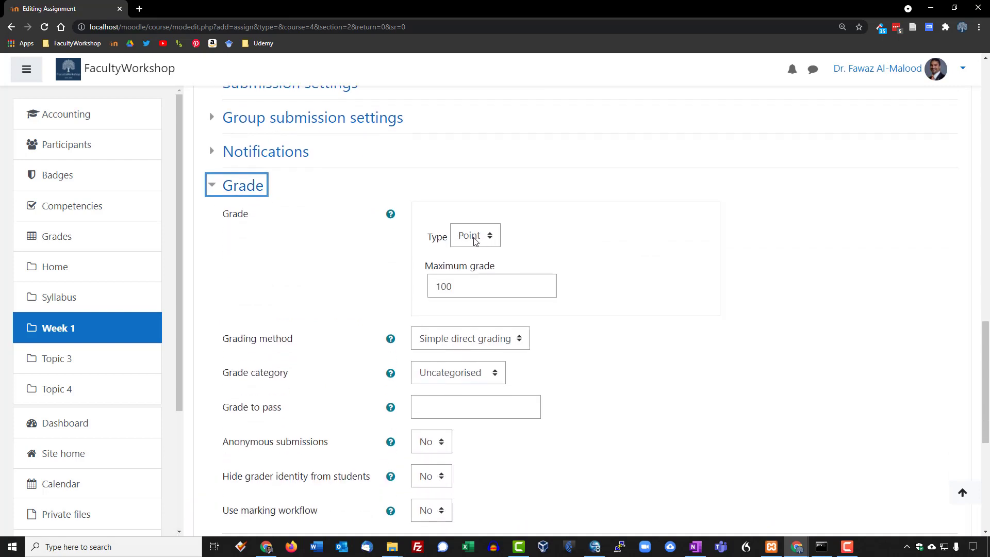
left_click(491, 285)
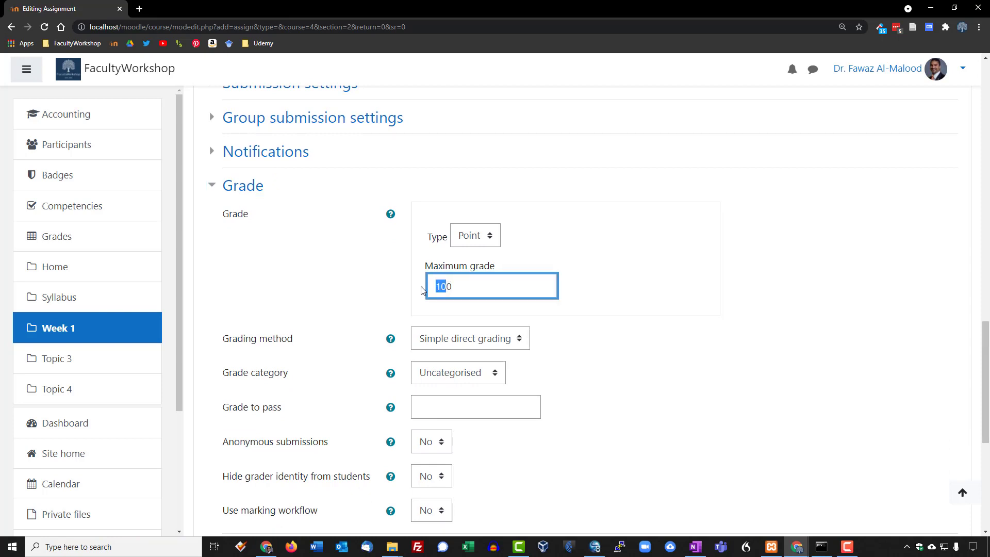
type("50")
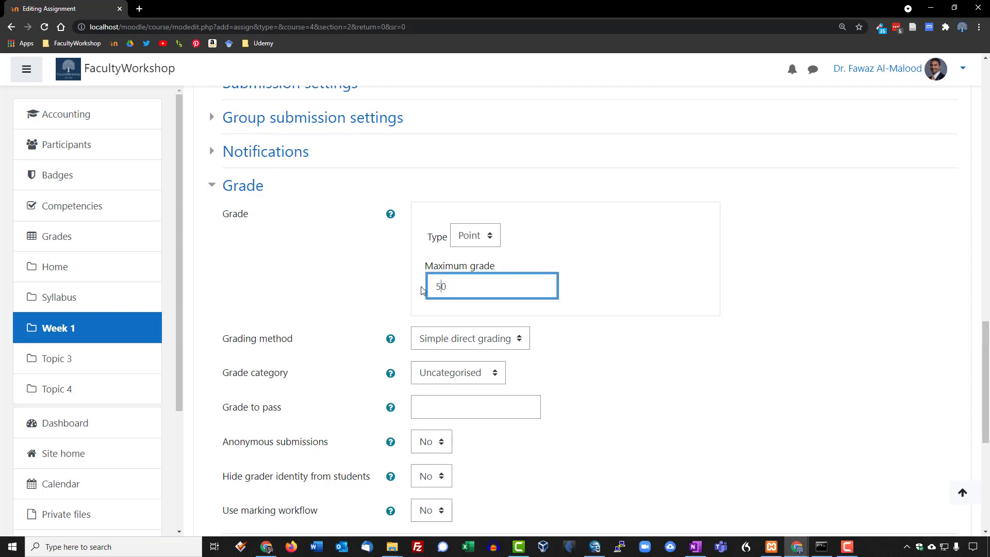
scroll("down", 3)
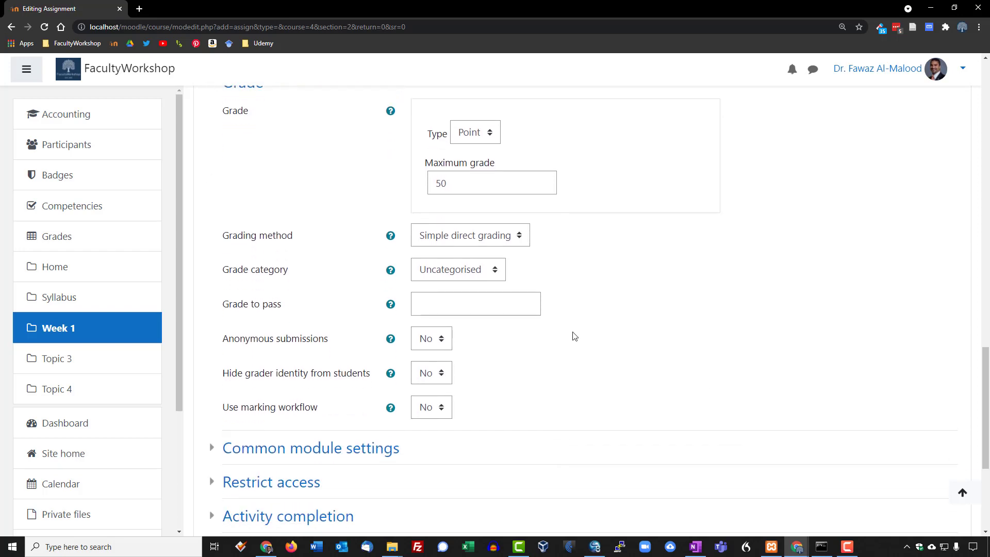
mouse_move(450, 251)
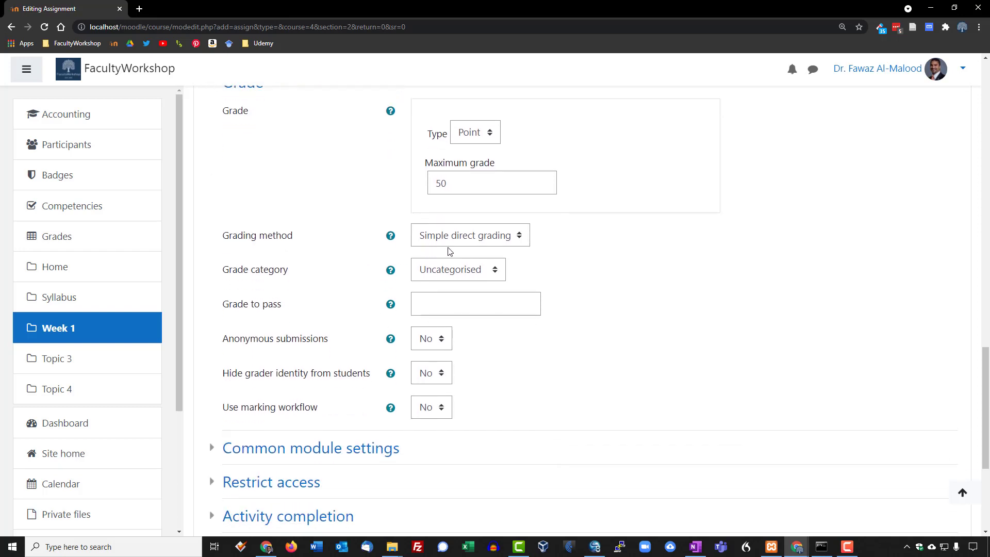
mouse_move(522, 246)
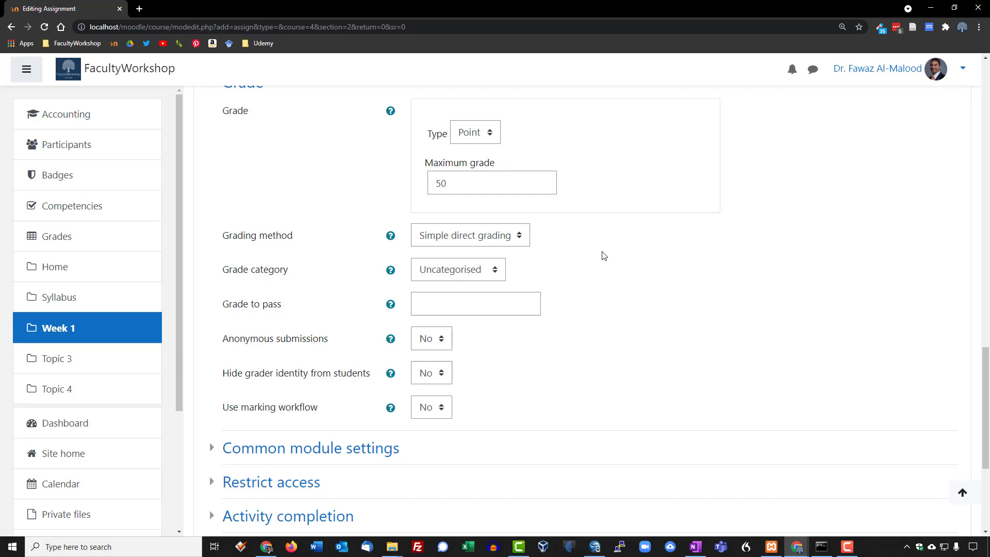
mouse_move(256, 283)
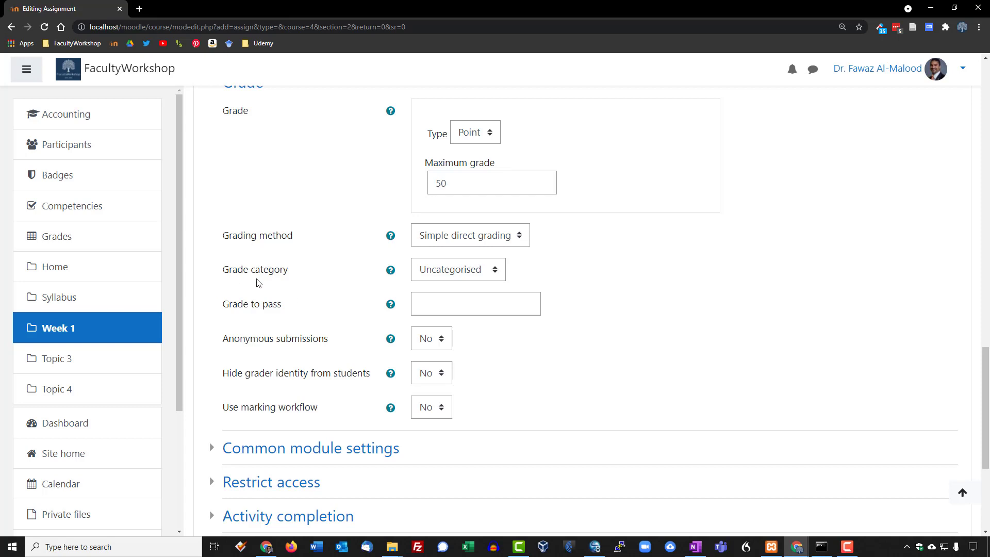
mouse_move(619, 279)
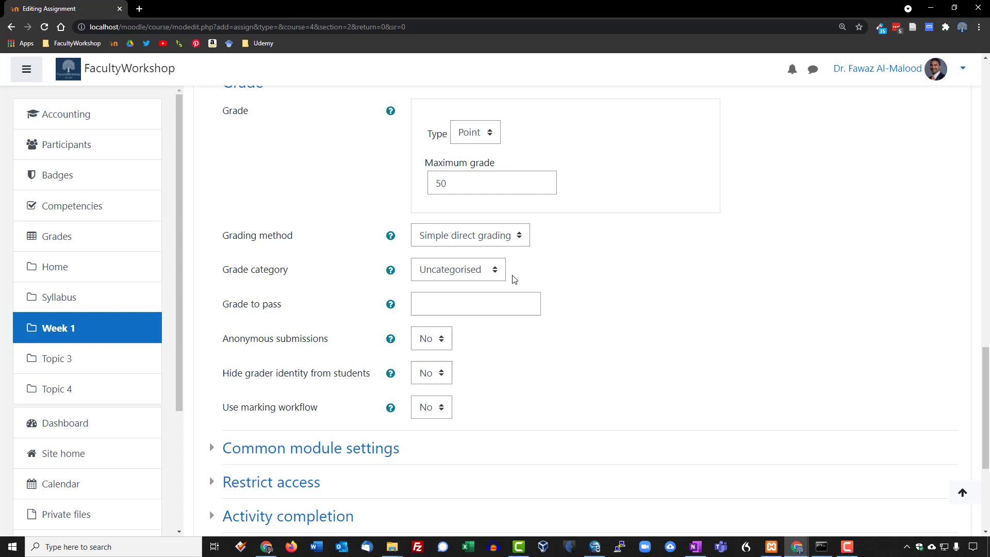
- Place the assignment in the Assignments grade category
left_click(458, 270)
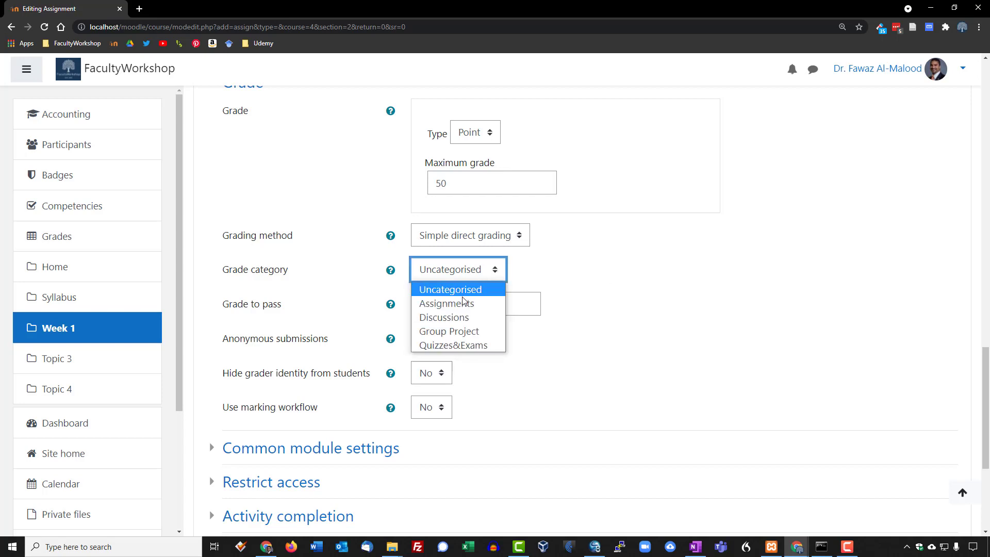
left_click(446, 303)
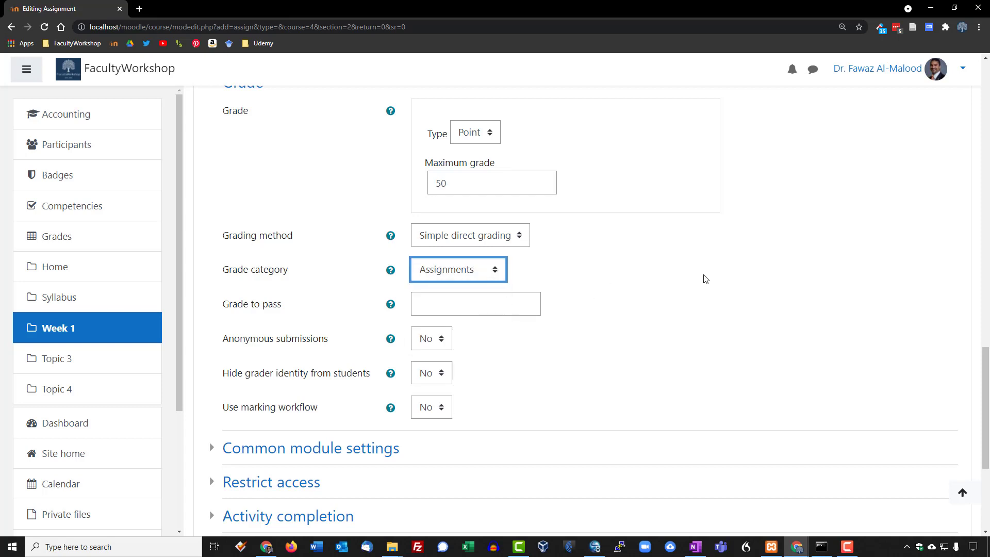
scroll("down", 3)
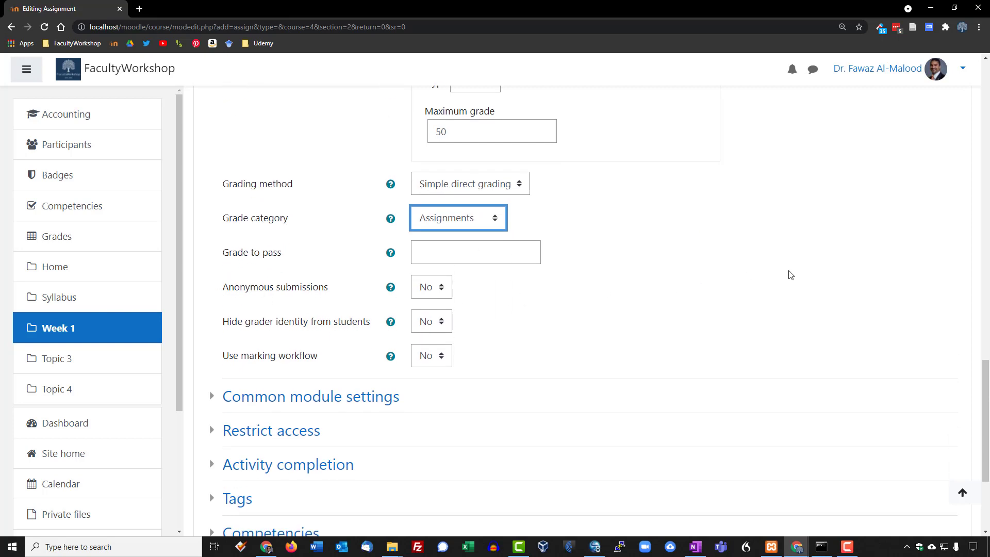
scroll("down", 3)
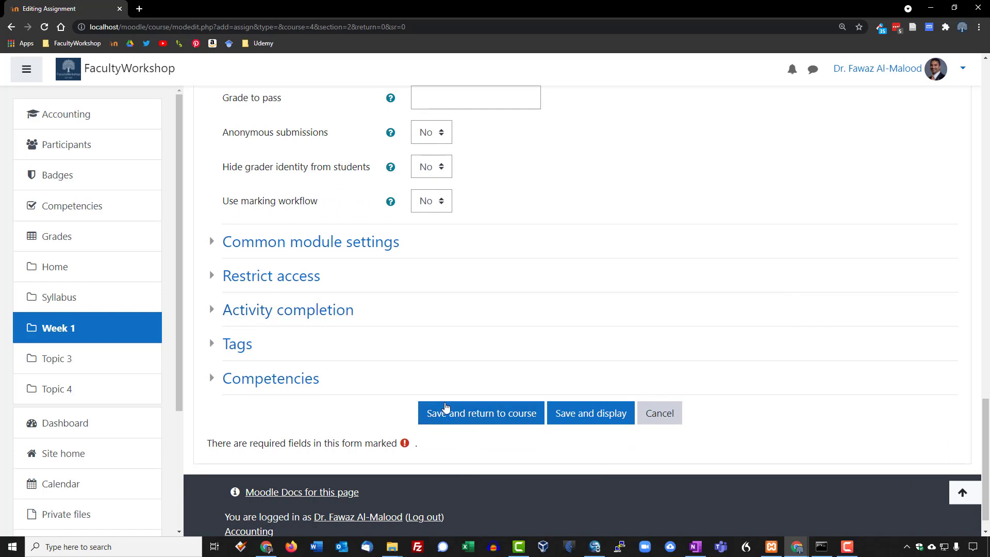
- Save the assignment and return to the course page
left_click(481, 412)
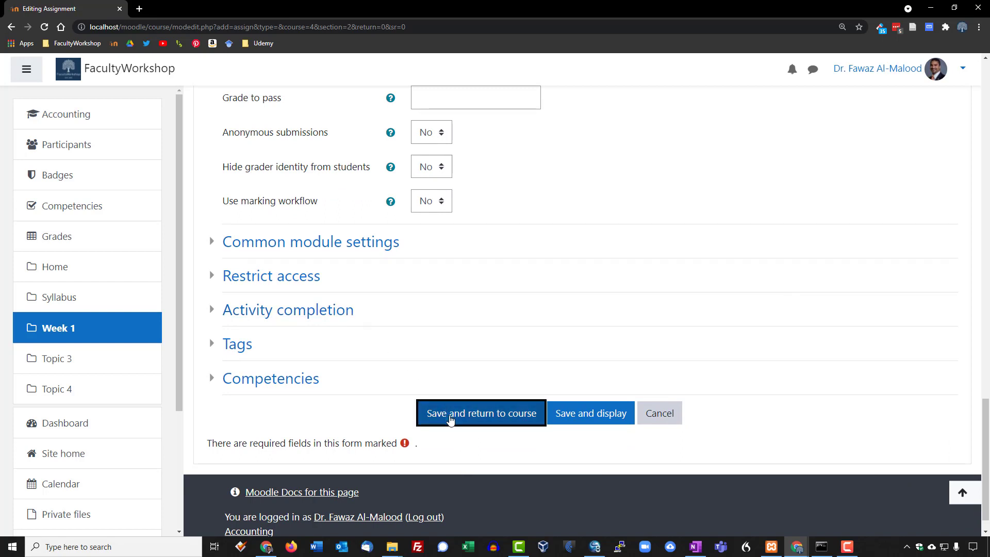
left_click(479, 412)
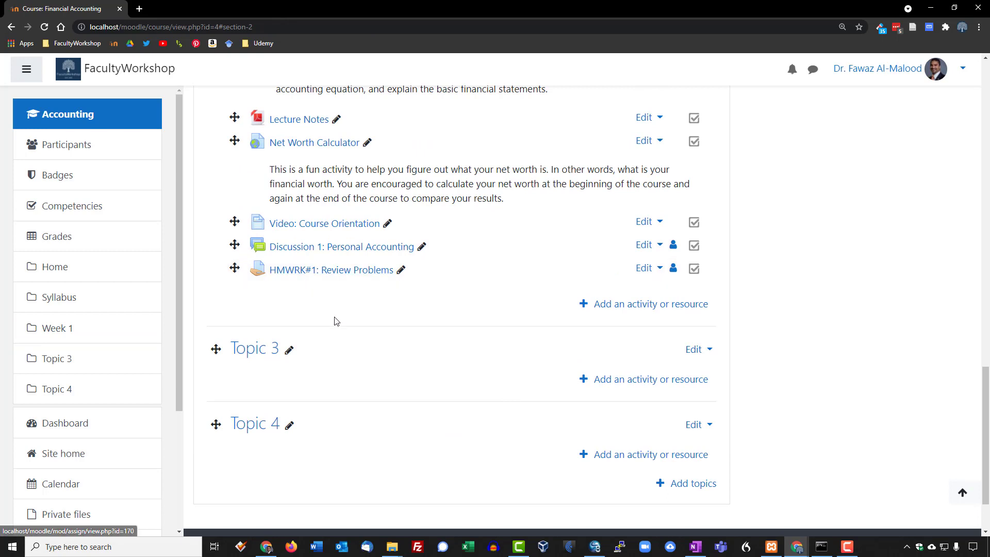
- View the HMWRK#1: Review Problems assignment with its instructions, attached file and grading summary
left_click(330, 269)
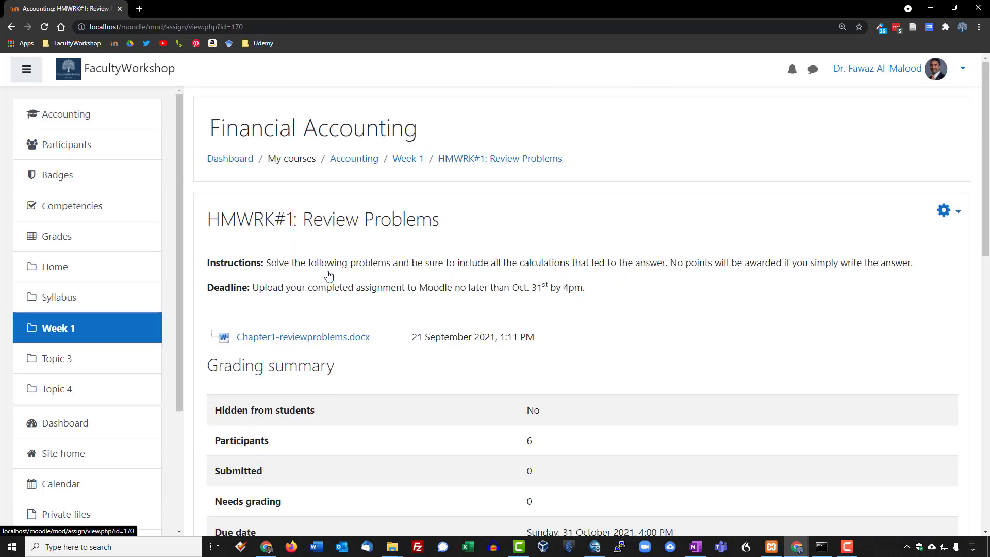
scroll("down", 3)
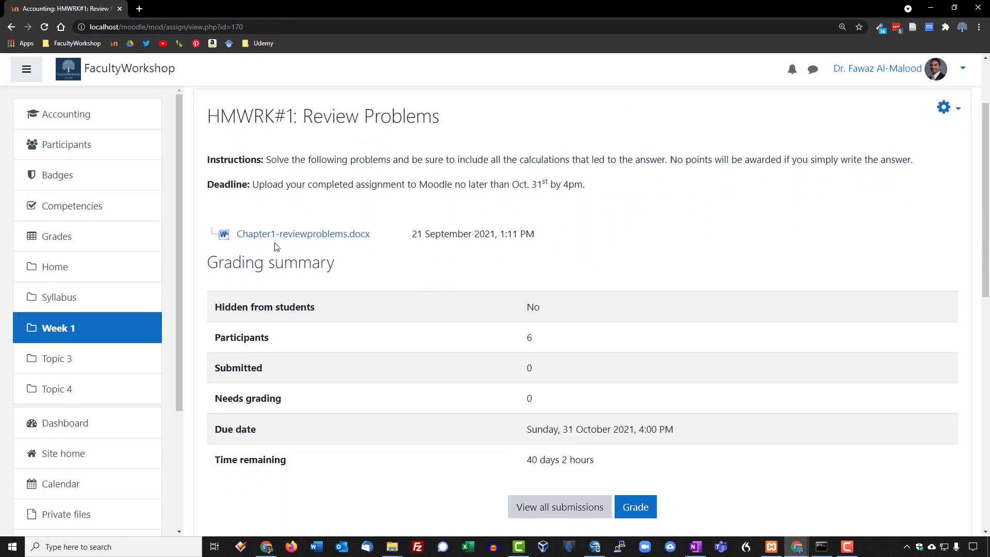
mouse_move(303, 234)
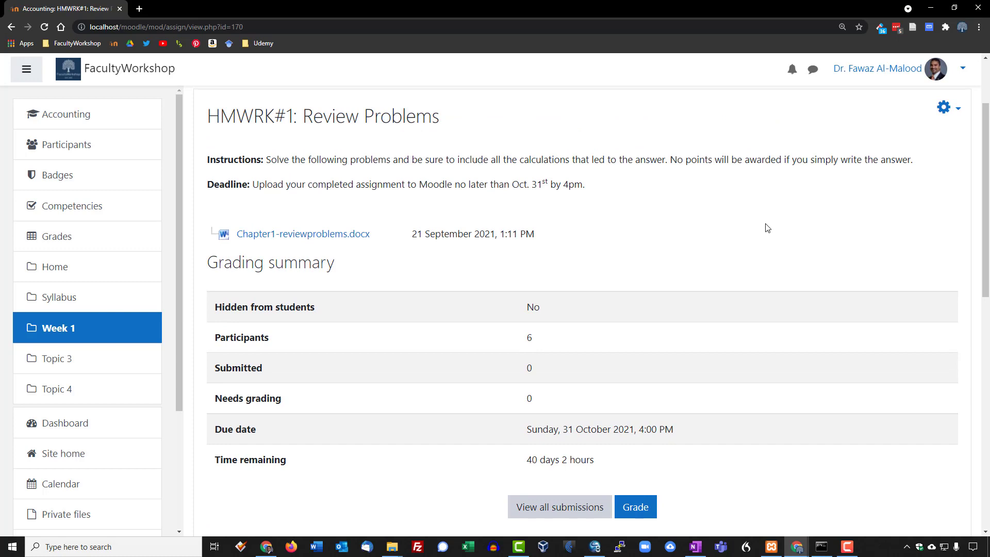
mouse_move(525, 272)
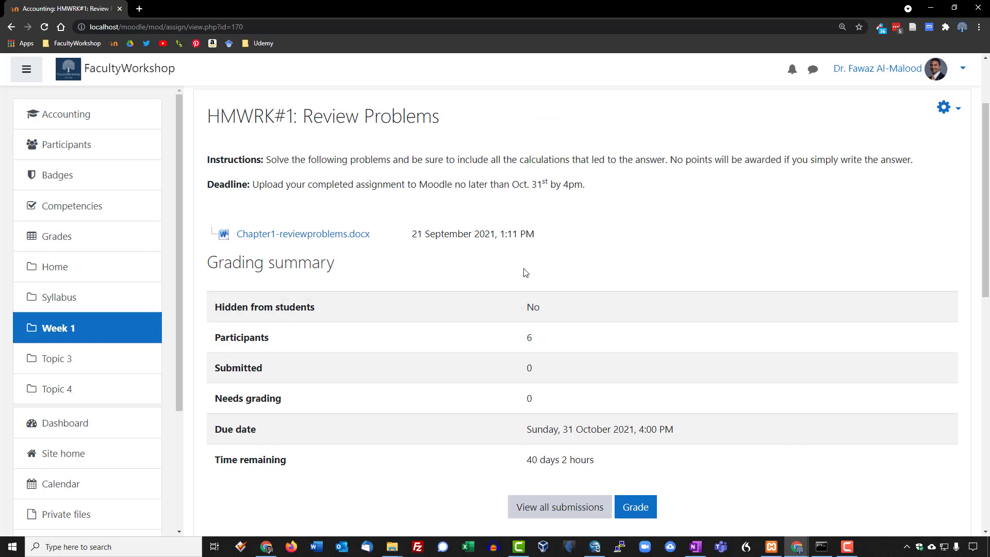
mouse_move(782, 248)
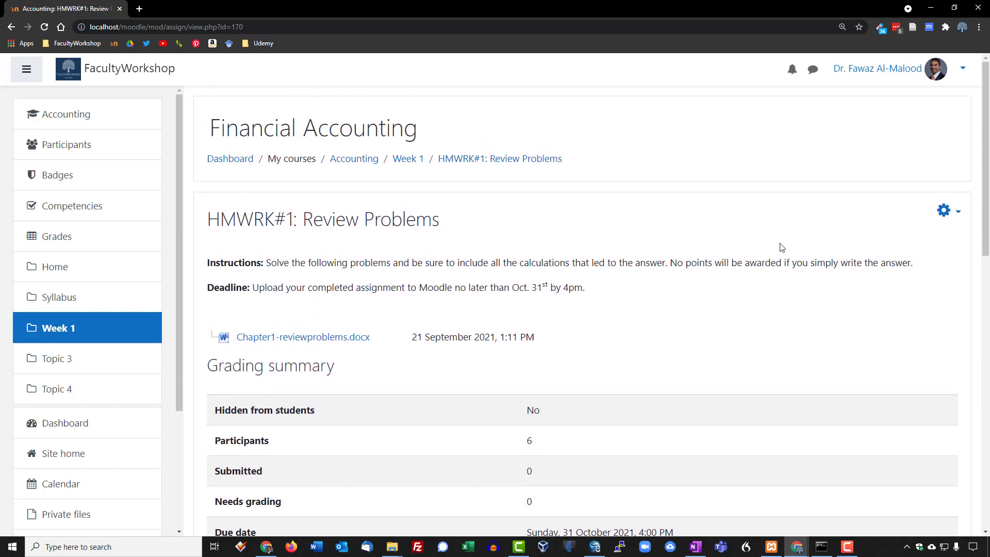
mouse_move(576, 277)
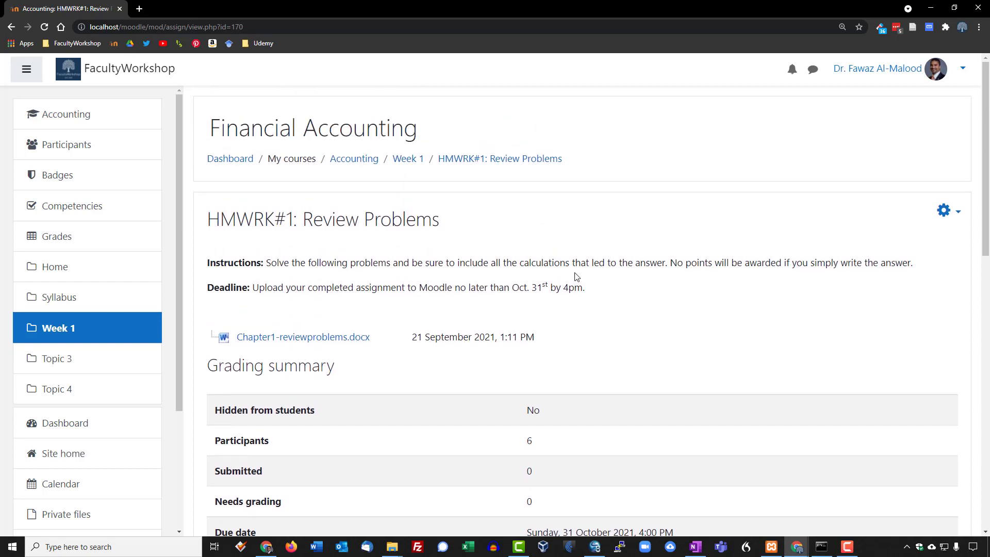
mouse_move(536, 325)
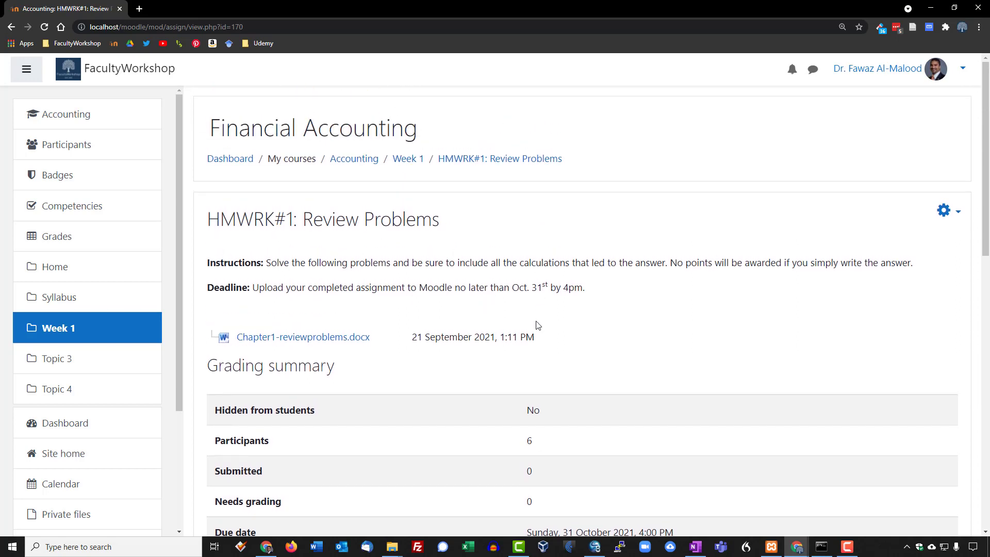
mouse_move(71, 252)
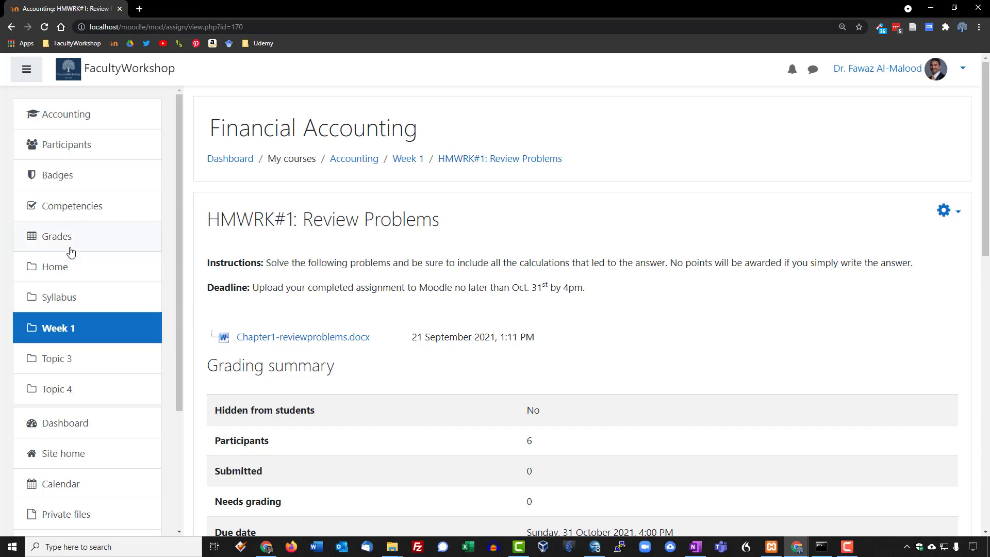
- View the grader report listing HMWRK#1: Review Problems under the Assignments category
left_click(55, 236)
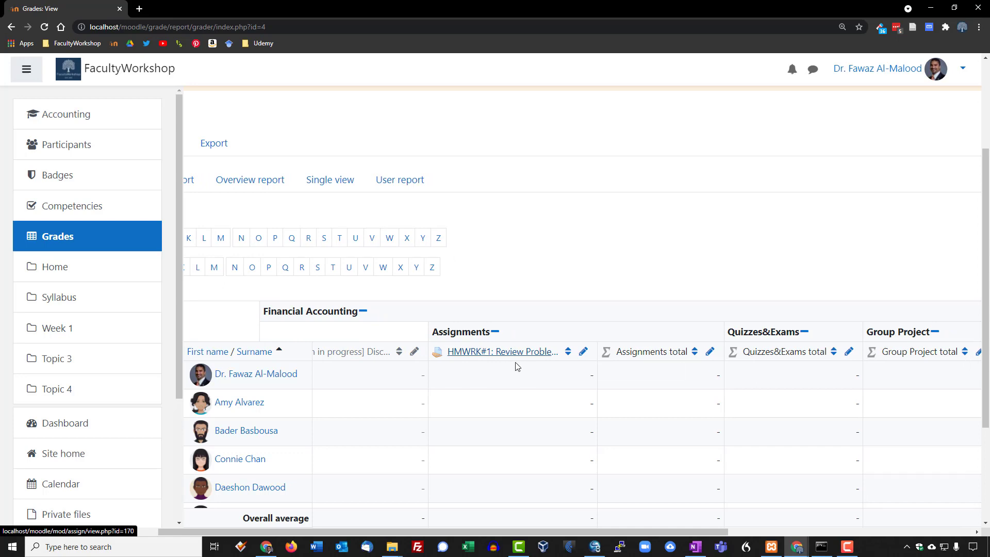
mouse_move(517, 351)
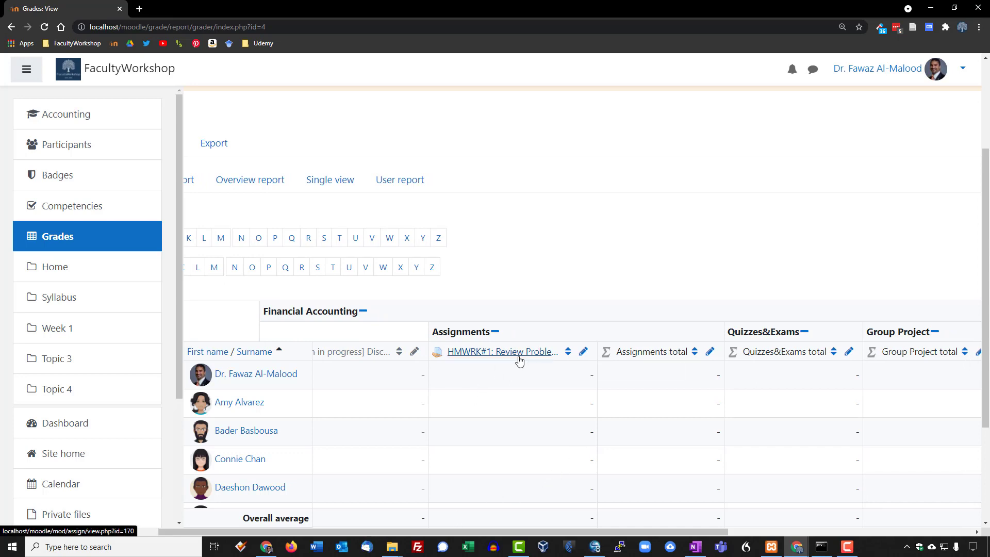
mouse_move(502, 352)
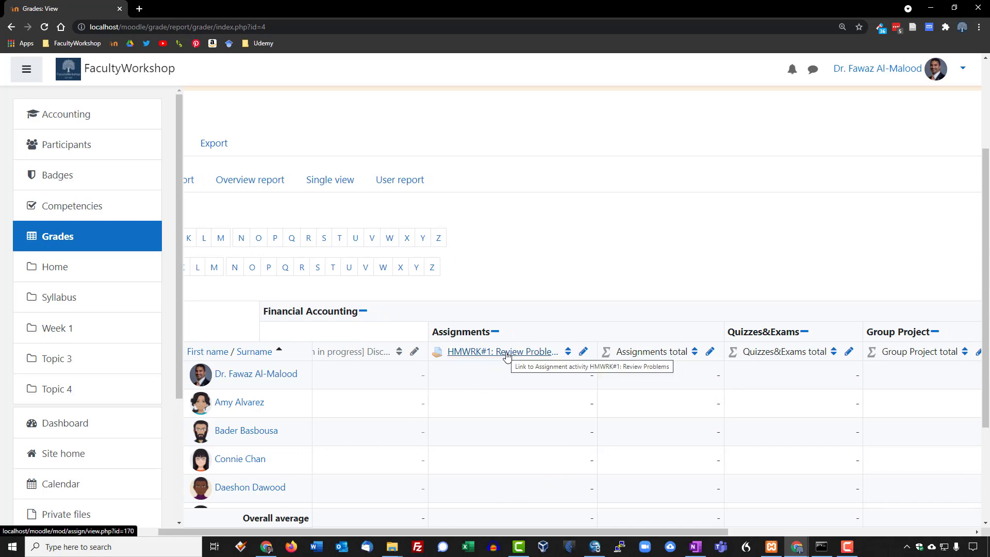